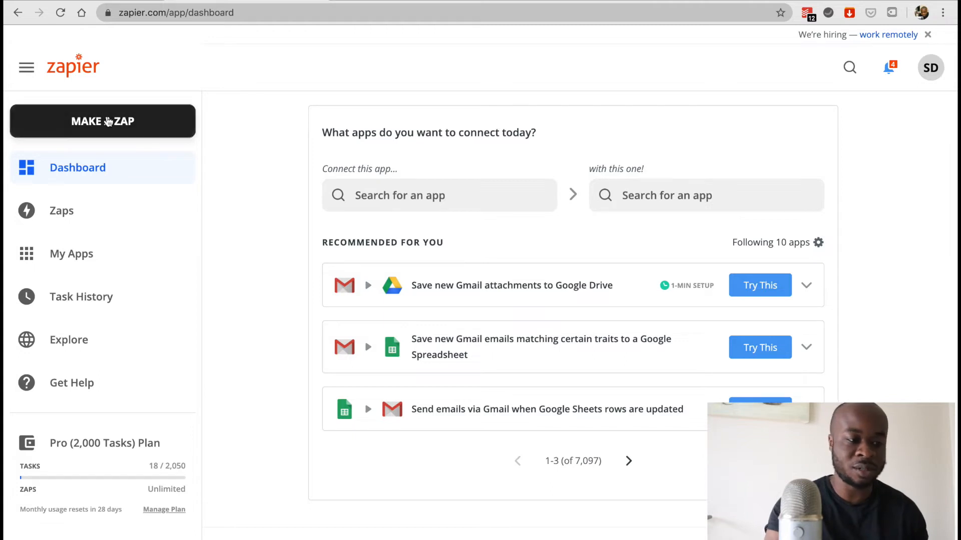
# Start a new Zap with Facebook Lead Ads, found by searching 'face', as the trigger app
pyautogui.click(103, 120)
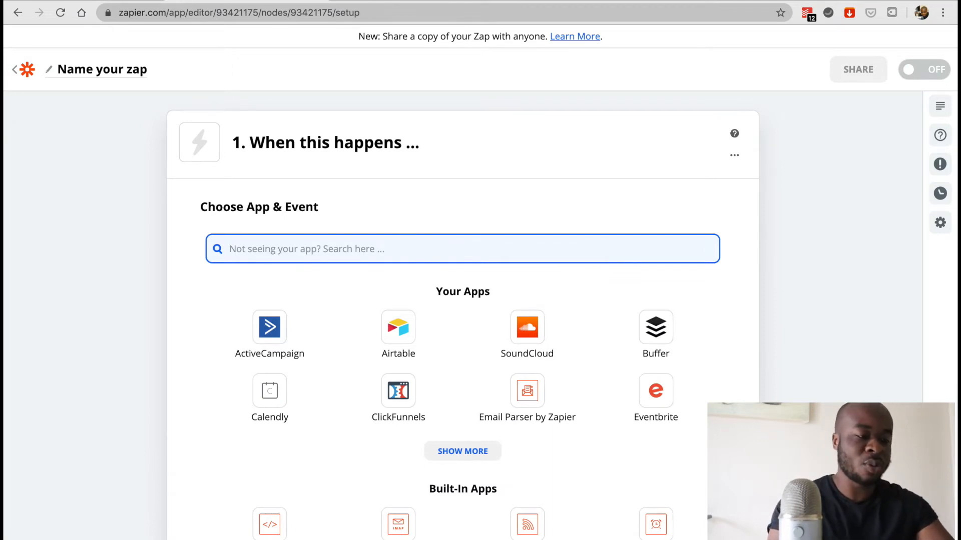
pyautogui.write('face')
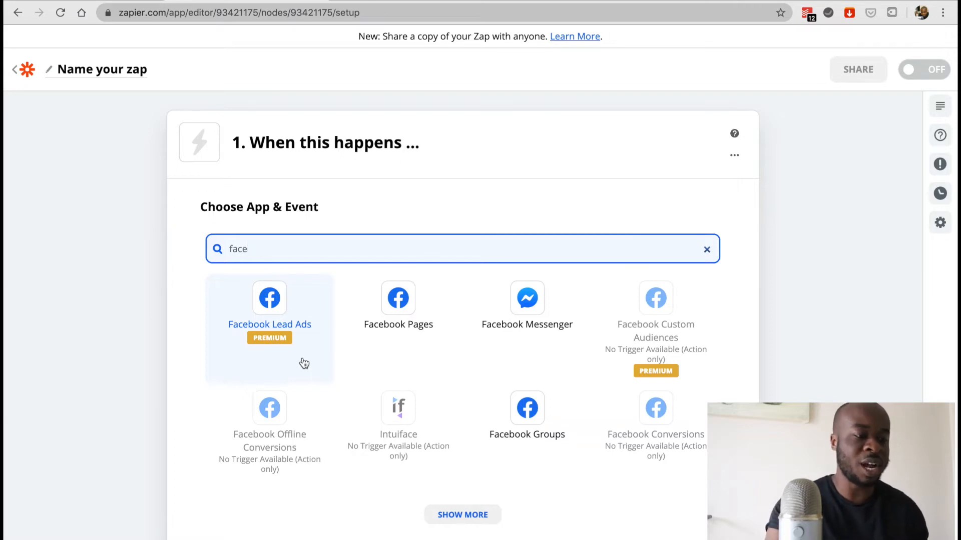
pyautogui.click(269, 298)
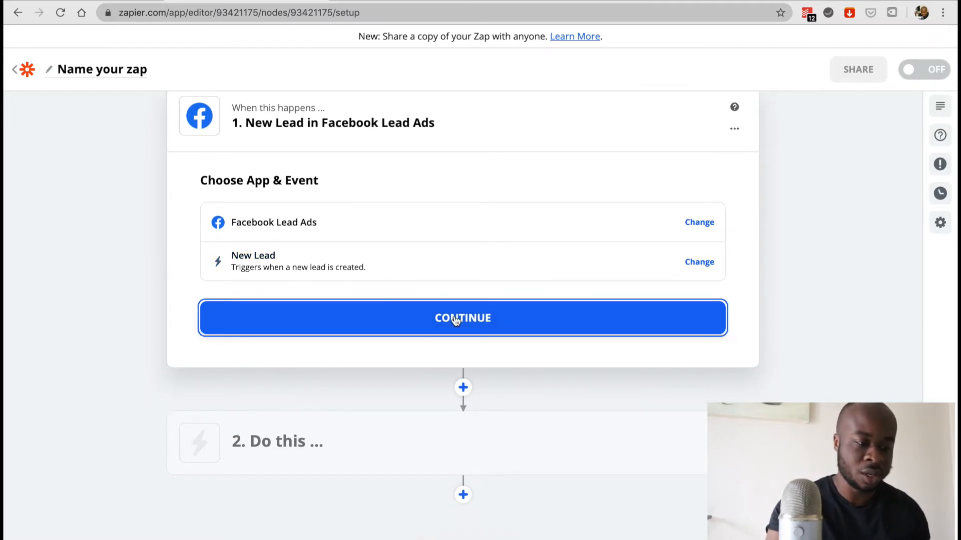
# Confirm the New Lead event and connect the existing Facebook Lead Ads account
pyautogui.click(462, 317)
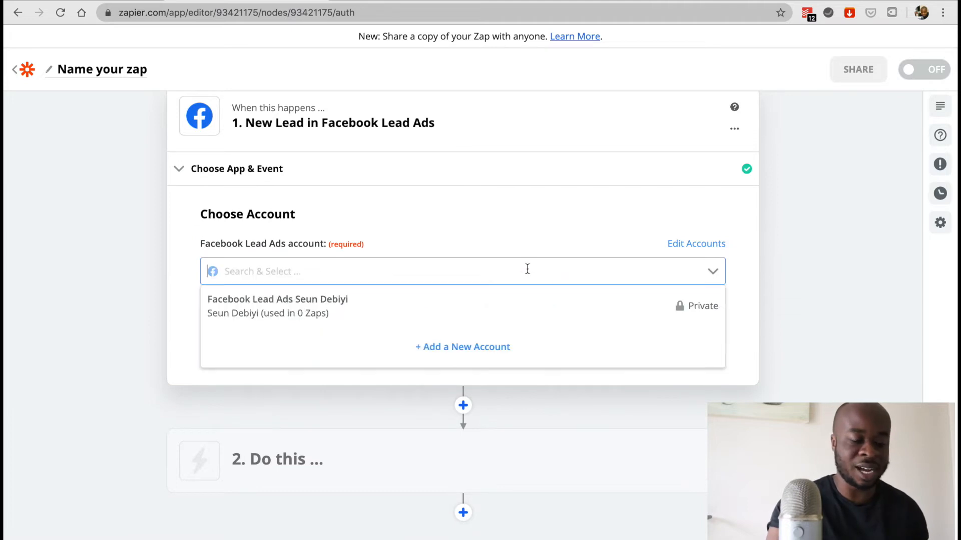
pyautogui.moveTo(486, 314)
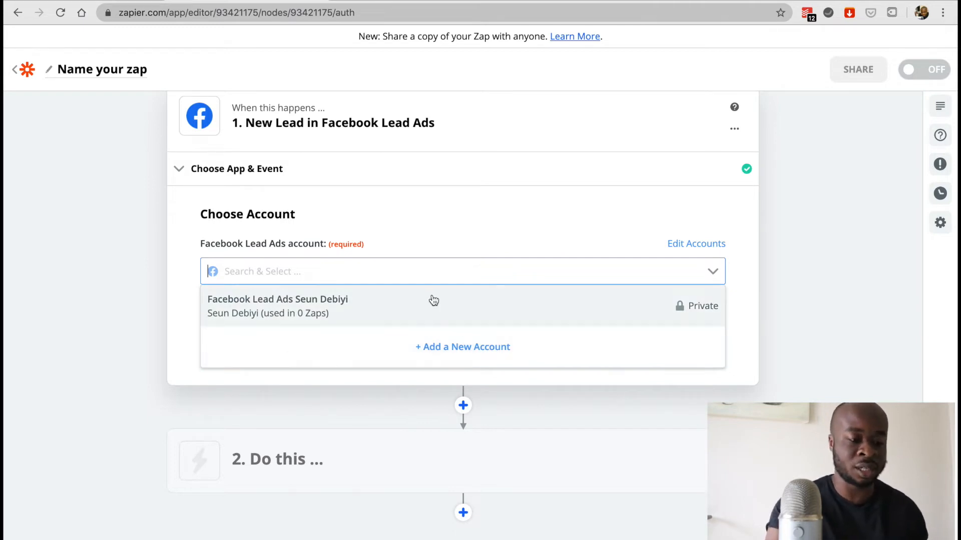
pyautogui.moveTo(462, 347)
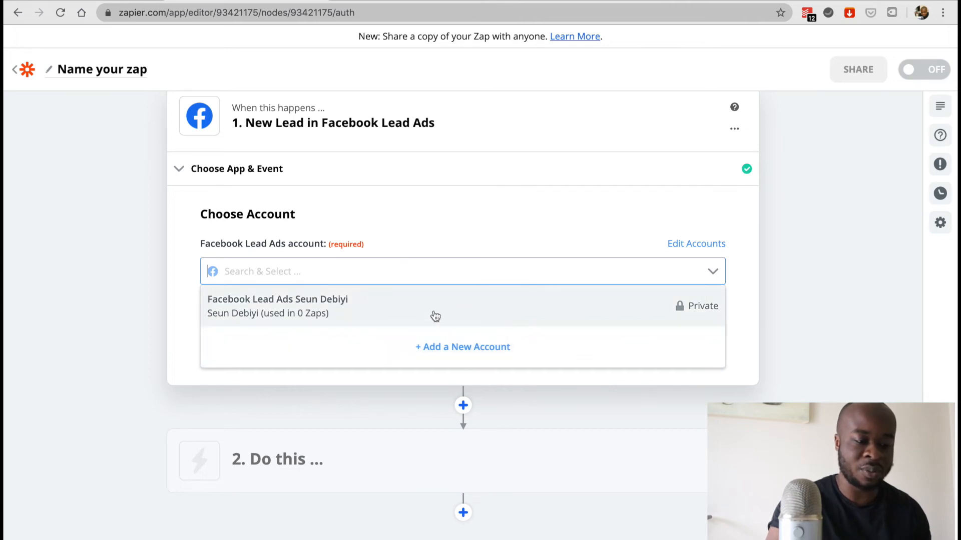
pyautogui.click(276, 306)
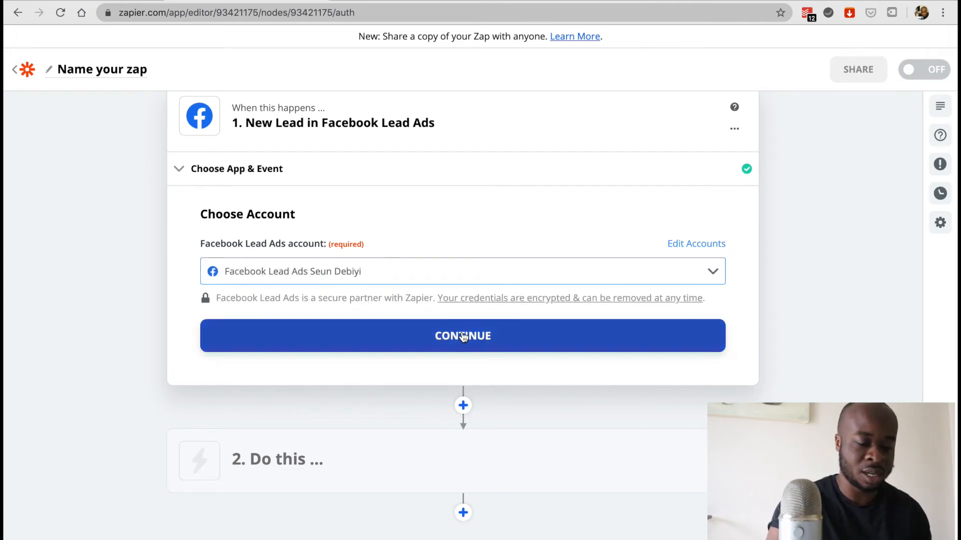
pyautogui.click(462, 336)
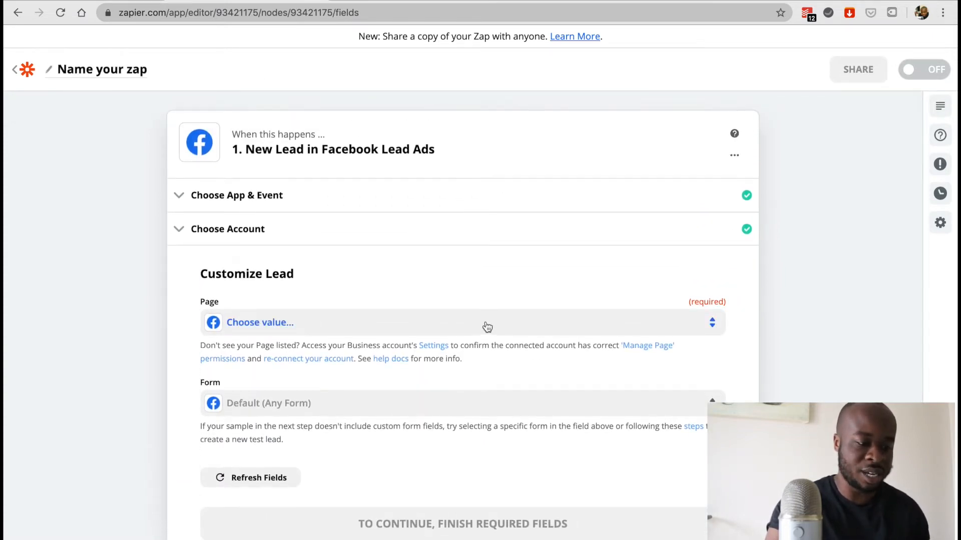
# Choose the One Art Cookie page with the Default form as the lead source
pyautogui.click(260, 322)
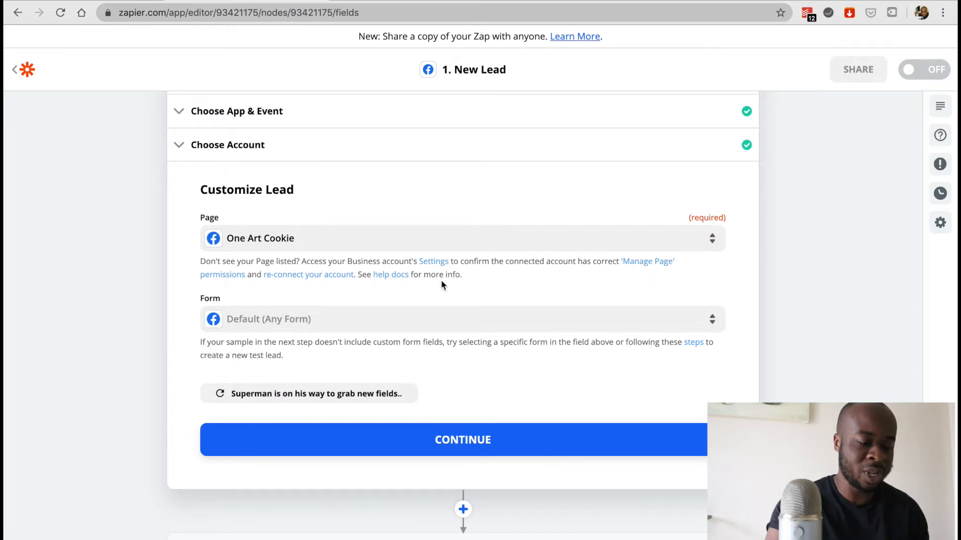
pyautogui.click(462, 319)
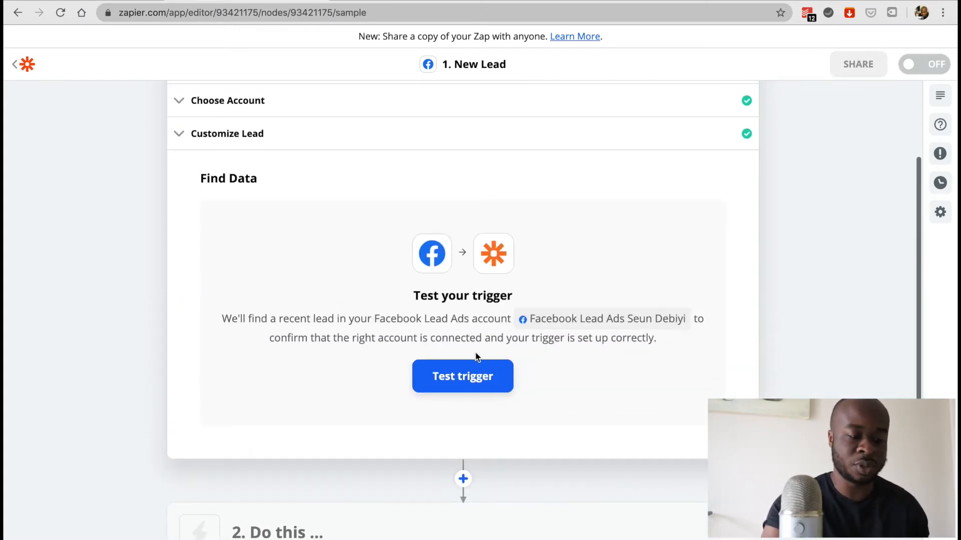
# Test the trigger to pull in sample Lead A, then confirm the trigger step
pyautogui.click(462, 377)
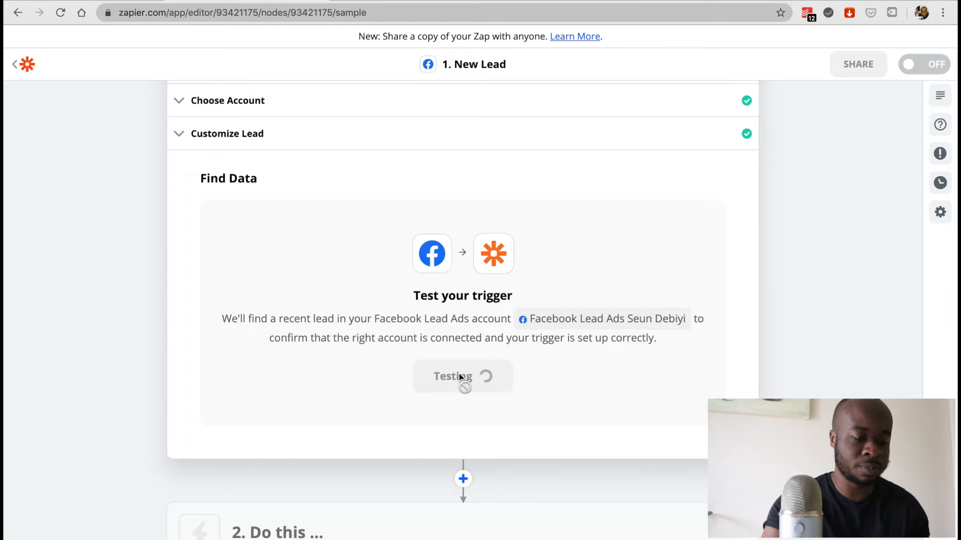
pyautogui.click(462, 376)
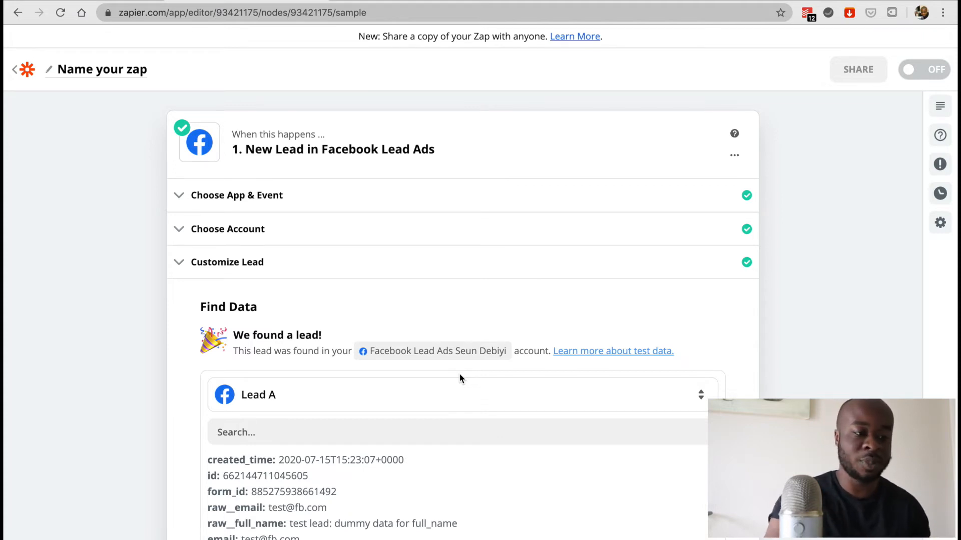
pyautogui.scroll(-3)
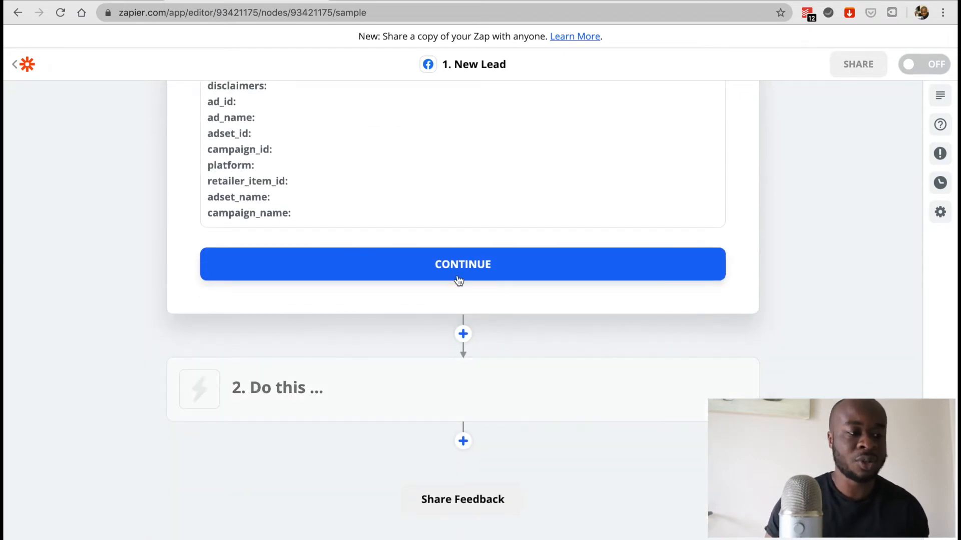
pyautogui.click(462, 264)
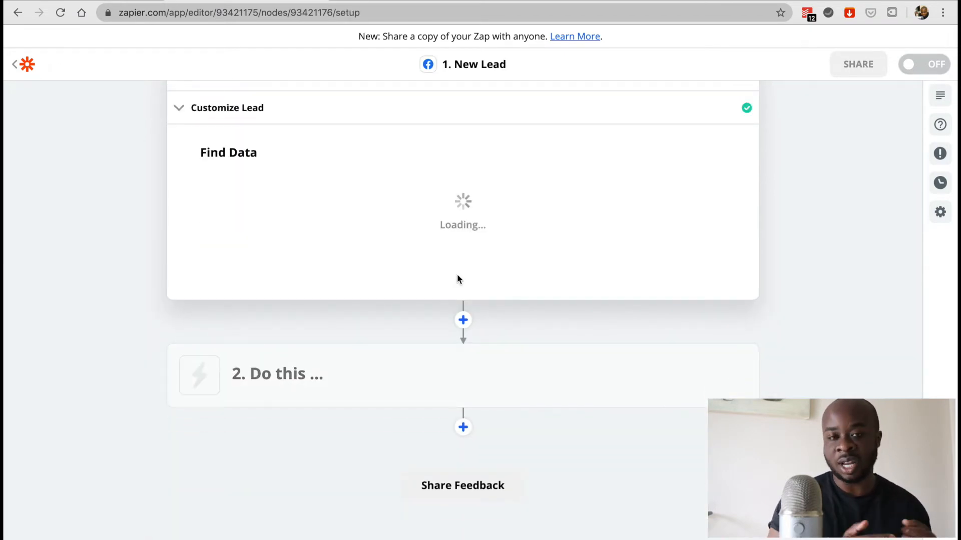
# Set the action to Google Sheets, found by searching 'google', with the Create Spreadsheet Row event
pyautogui.click(277, 373)
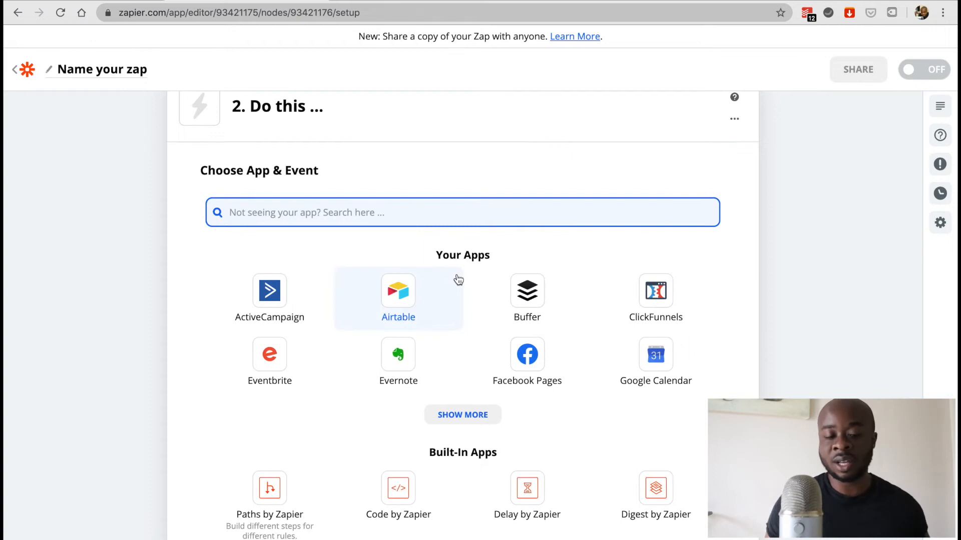
pyautogui.scroll(-3)
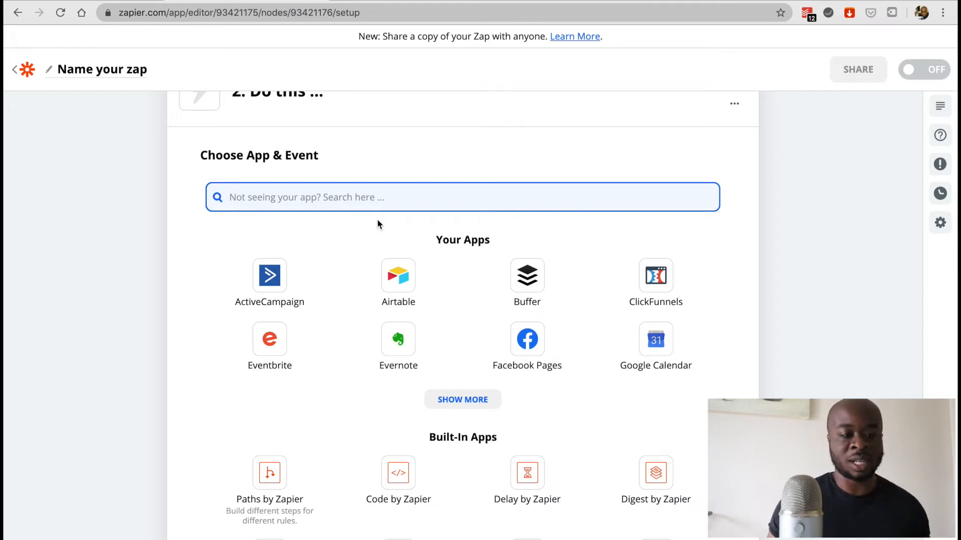
pyautogui.write('google')
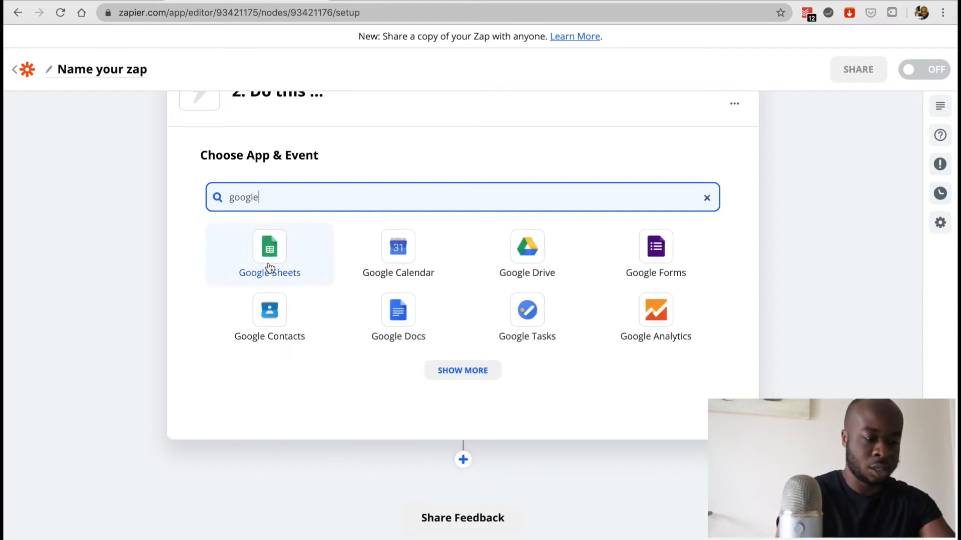
pyautogui.click(270, 254)
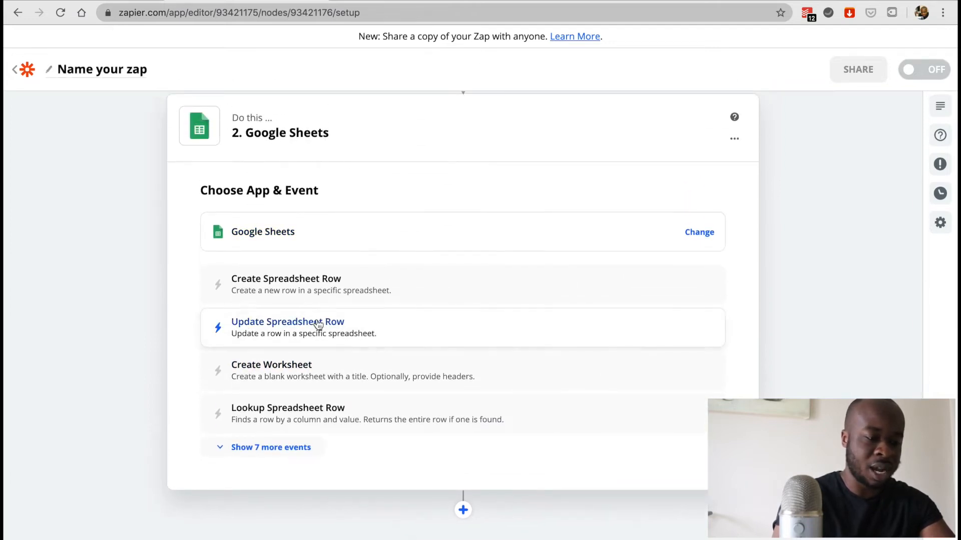
pyautogui.click(286, 284)
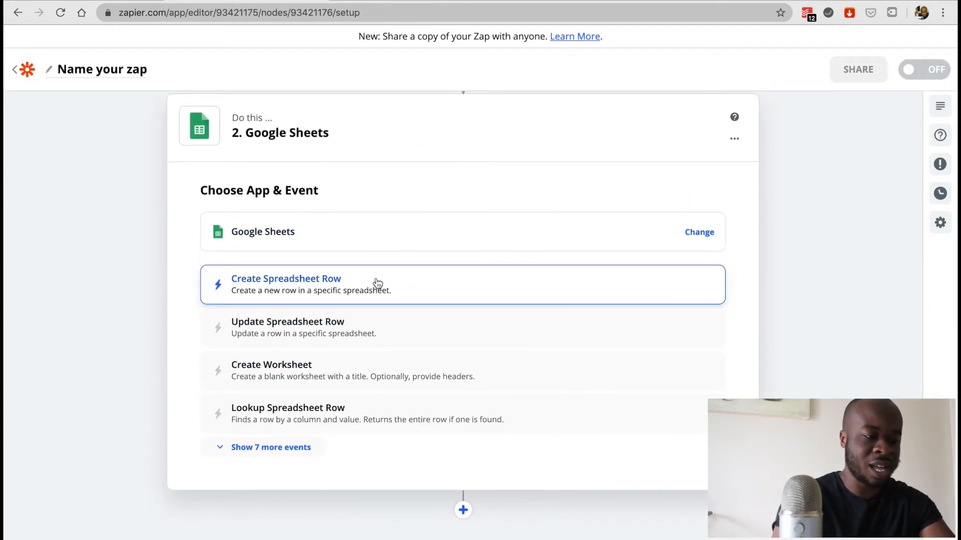
pyautogui.click(286, 284)
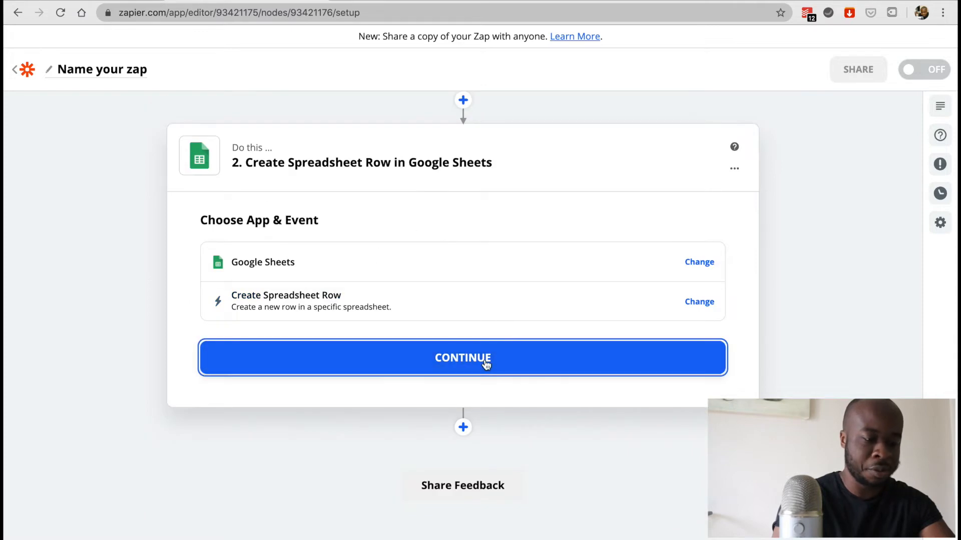
pyautogui.click(462, 357)
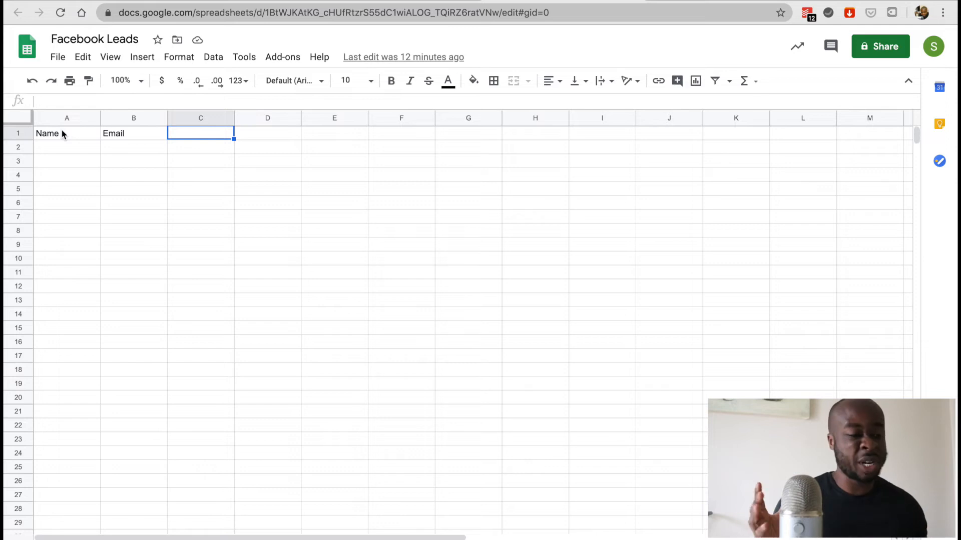
# Check the Name header in the Facebook Leads sheet, then go back to Zapier
pyautogui.click(66, 133)
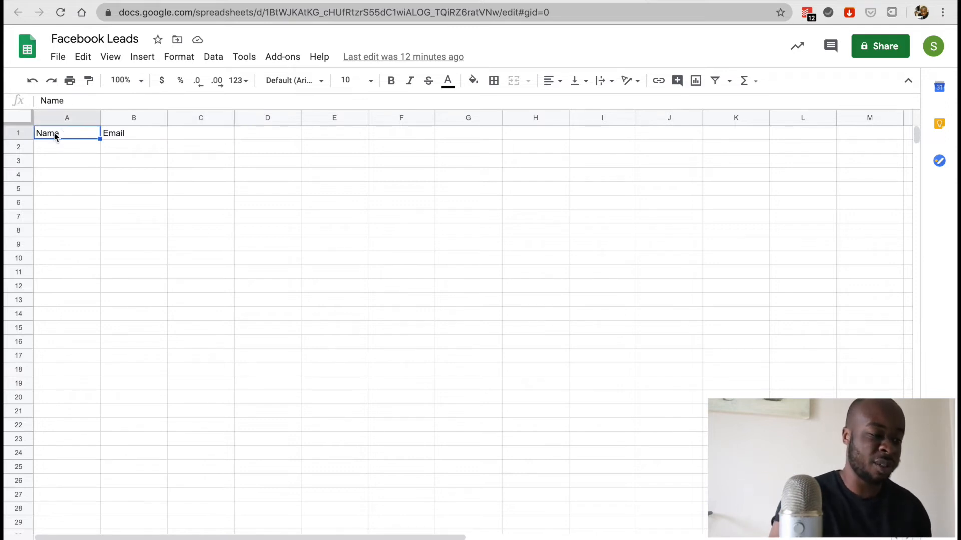
pyautogui.click(134, 134)
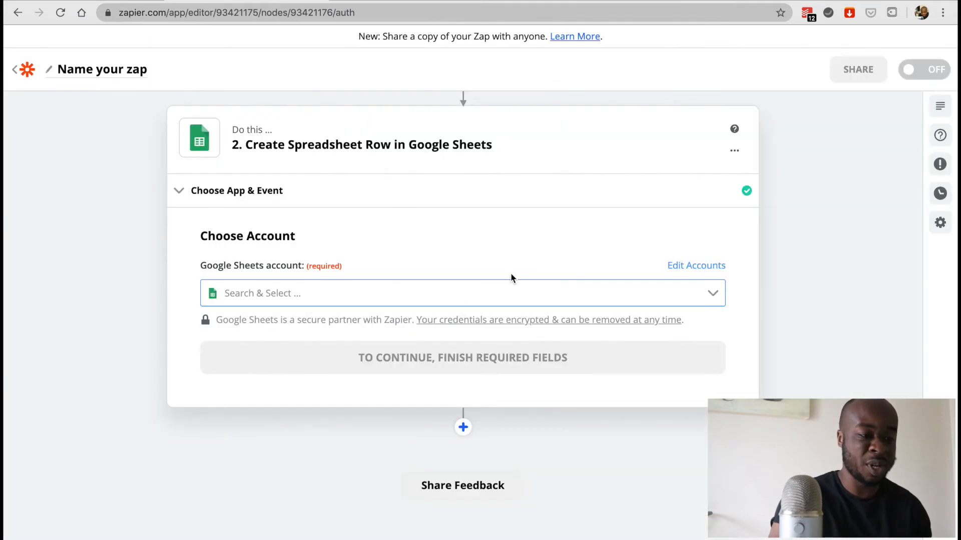
# Sign in with a Google account, allow Zapier access, and confirm it for Google Sheets
pyautogui.click(463, 293)
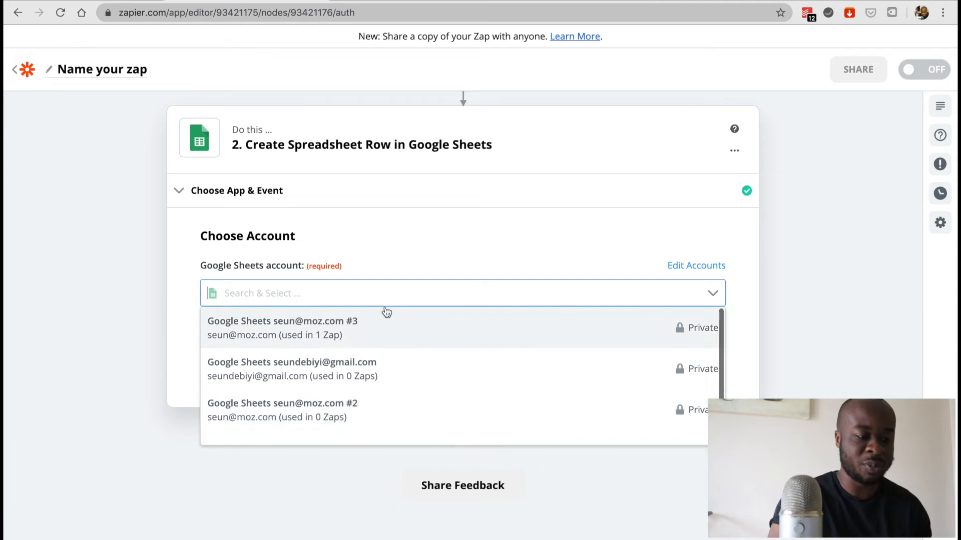
pyautogui.moveTo(407, 379)
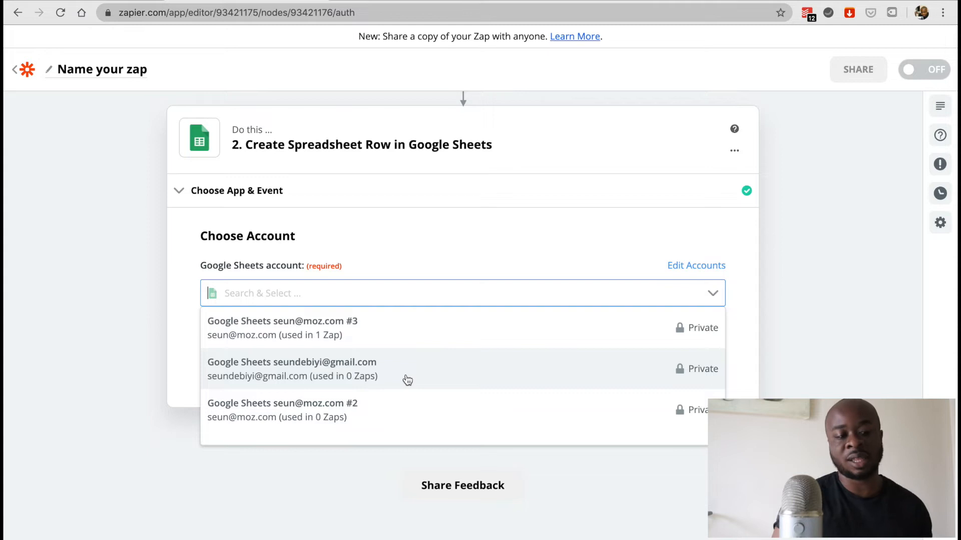
pyautogui.scroll(-3)
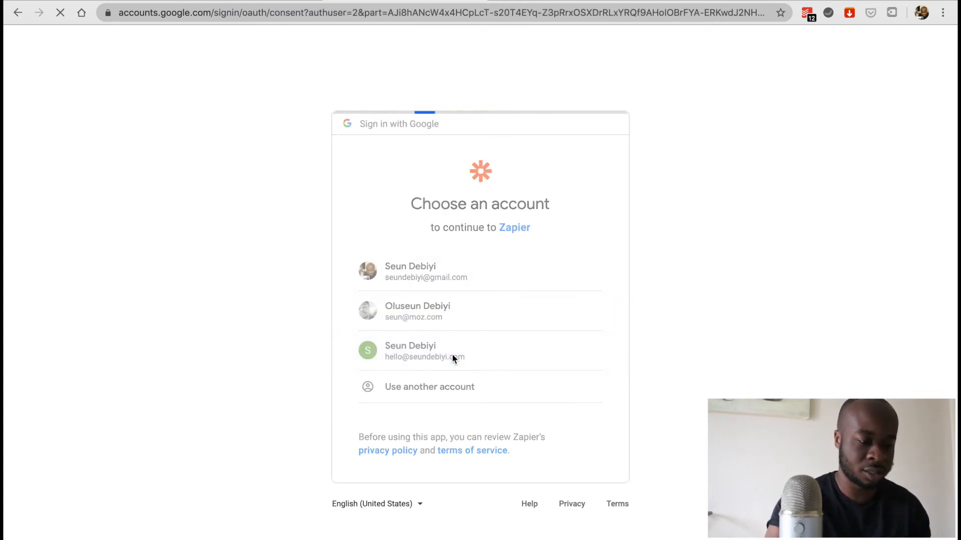
pyautogui.click(424, 351)
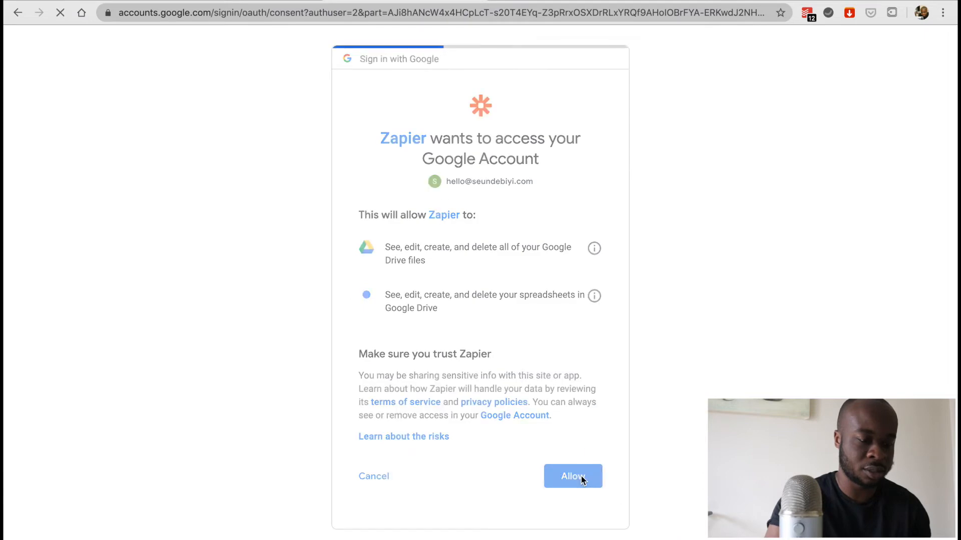
pyautogui.click(572, 476)
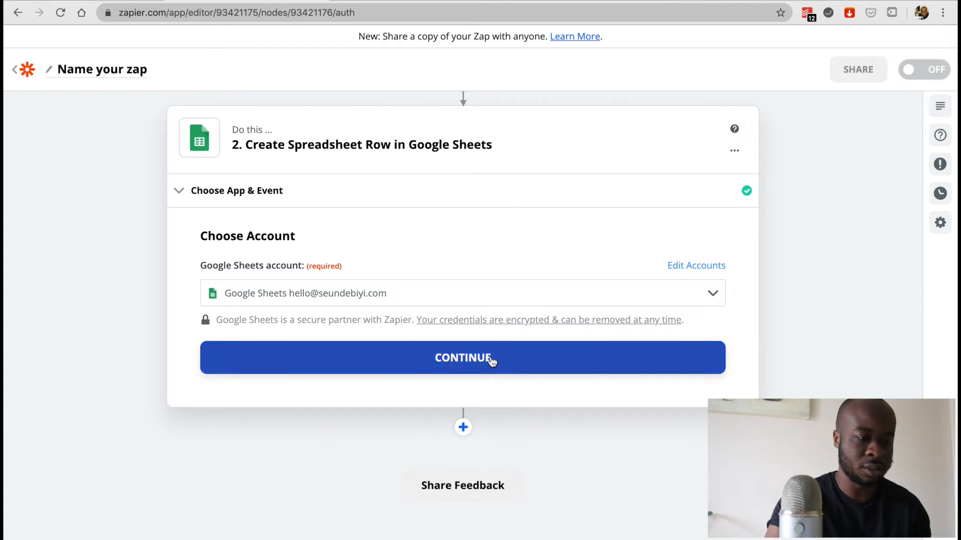
pyautogui.click(463, 358)
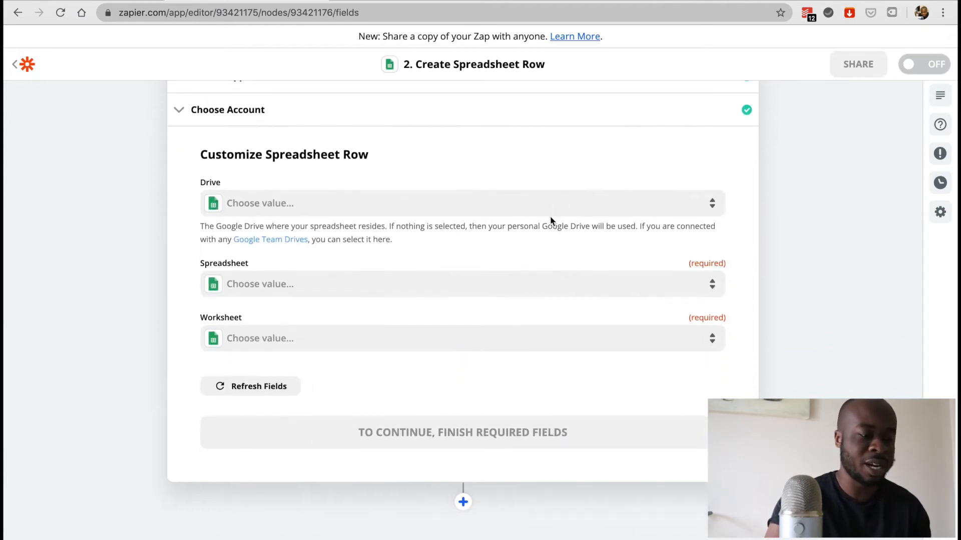
# Target My Google Drive, the Facebook Leads spreadsheet, and worksheet Sheet1
pyautogui.click(460, 202)
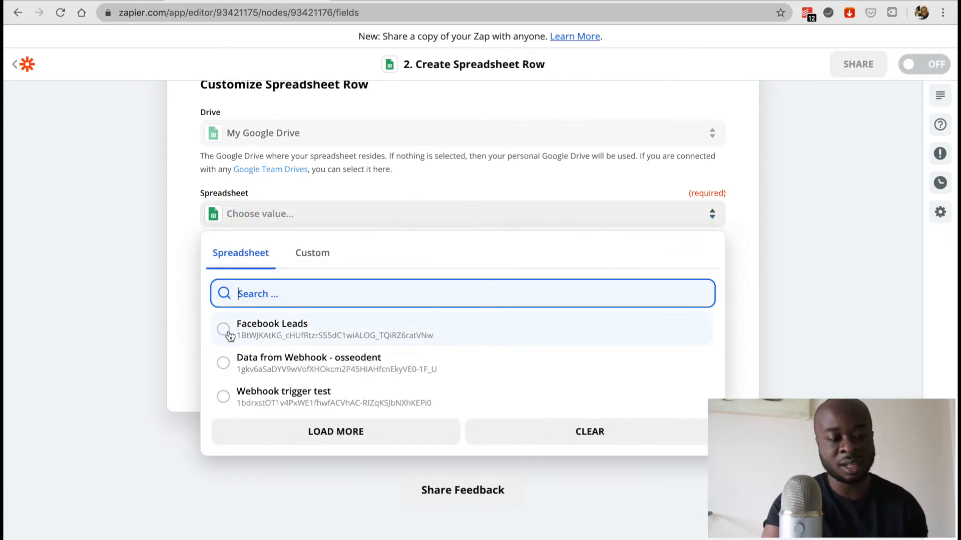
pyautogui.click(272, 329)
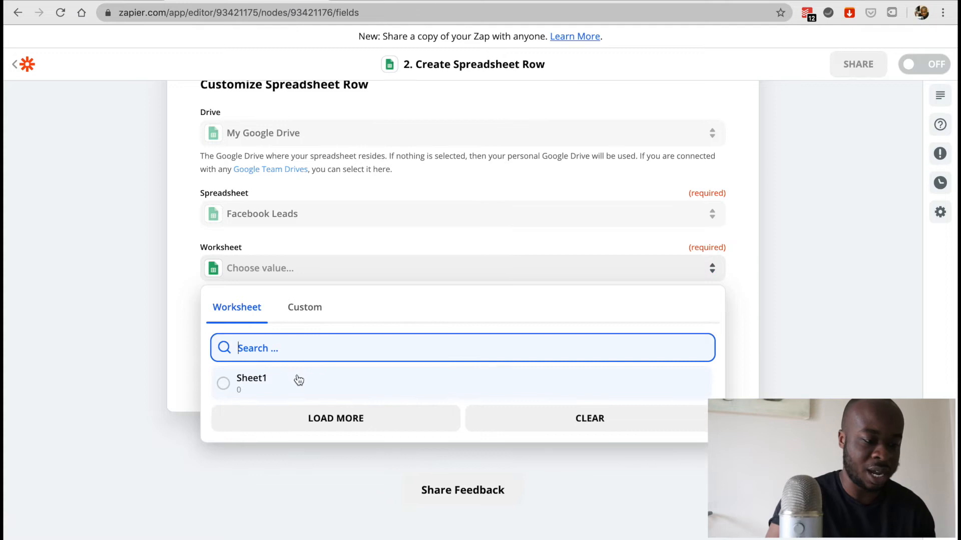
pyautogui.click(251, 382)
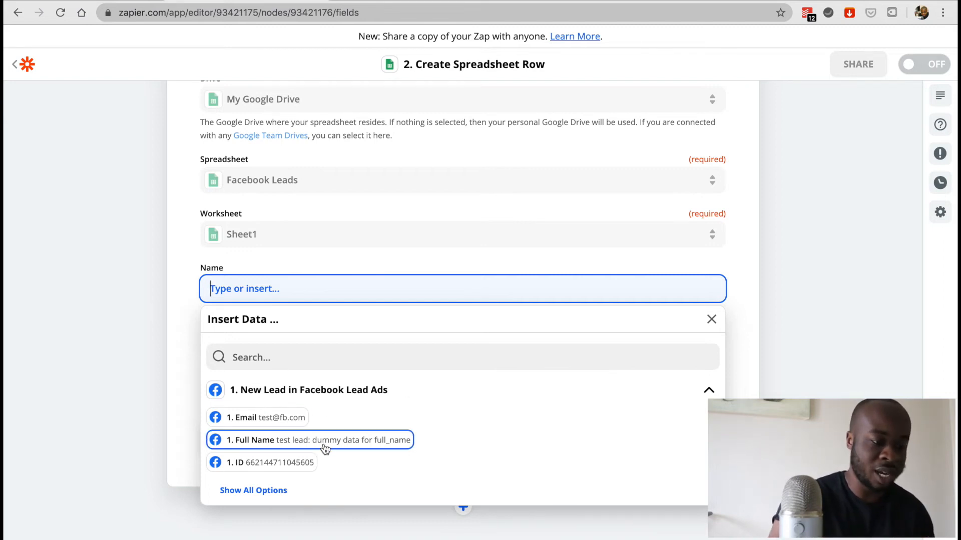
# Map the lead's Full Name to Name and Email to Email
pyautogui.click(309, 440)
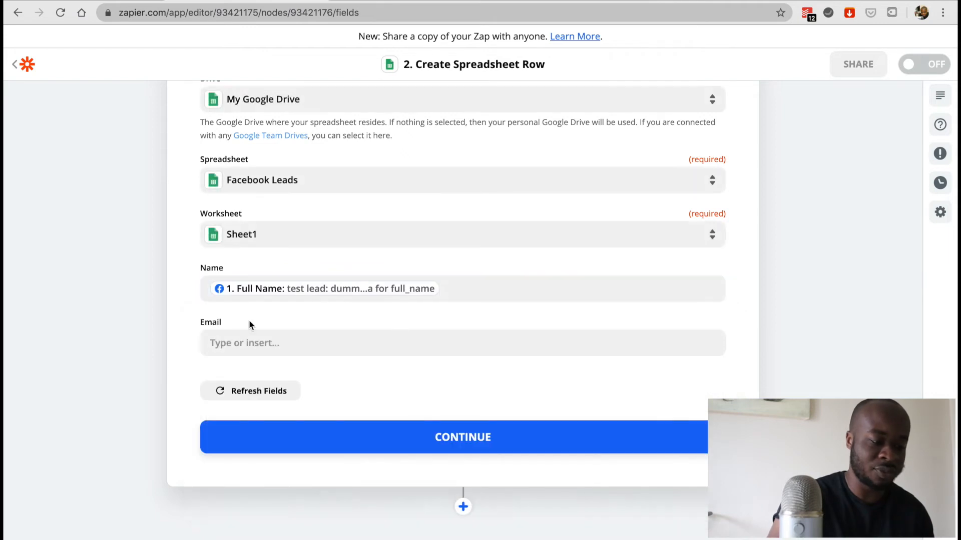
pyautogui.click(462, 342)
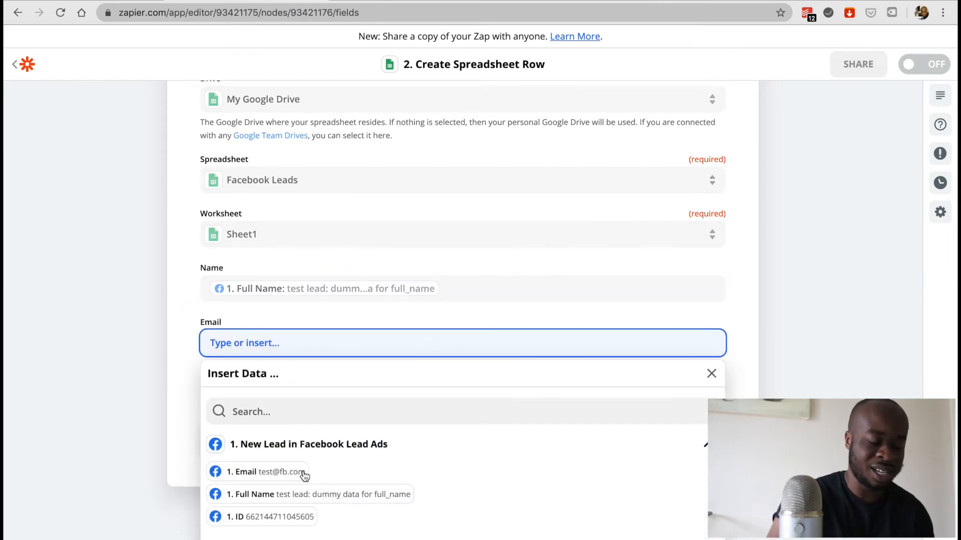
pyautogui.click(264, 472)
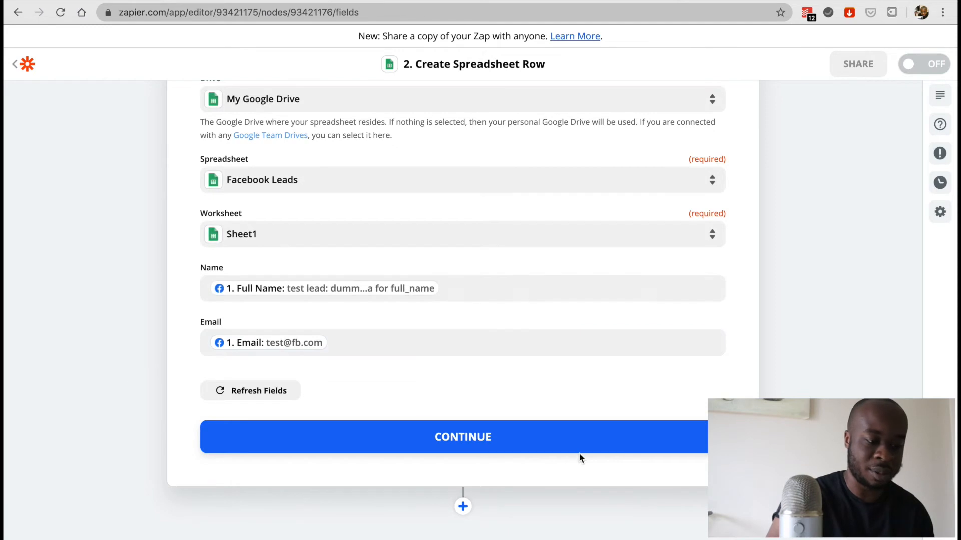
pyautogui.click(462, 437)
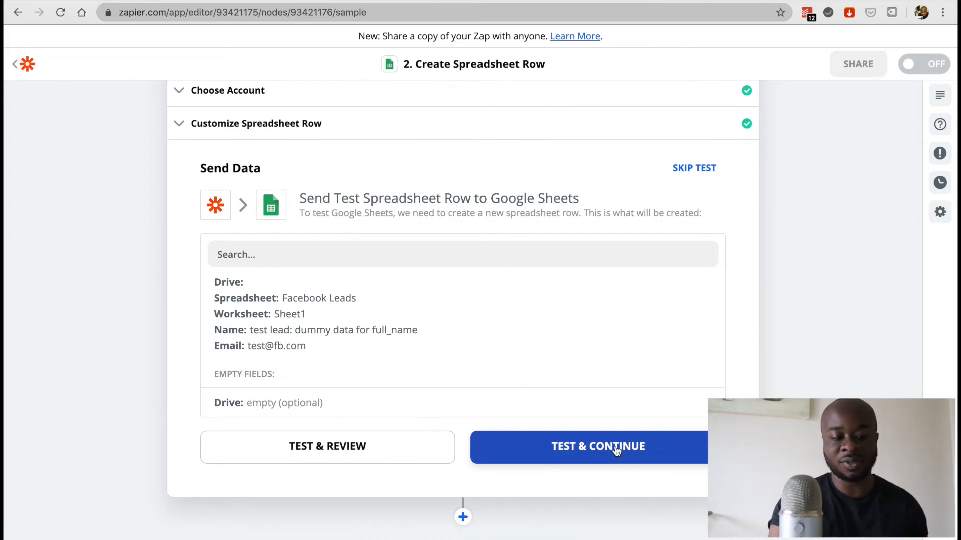
# Send a test row to Google Sheets and review the successful result
pyautogui.click(598, 445)
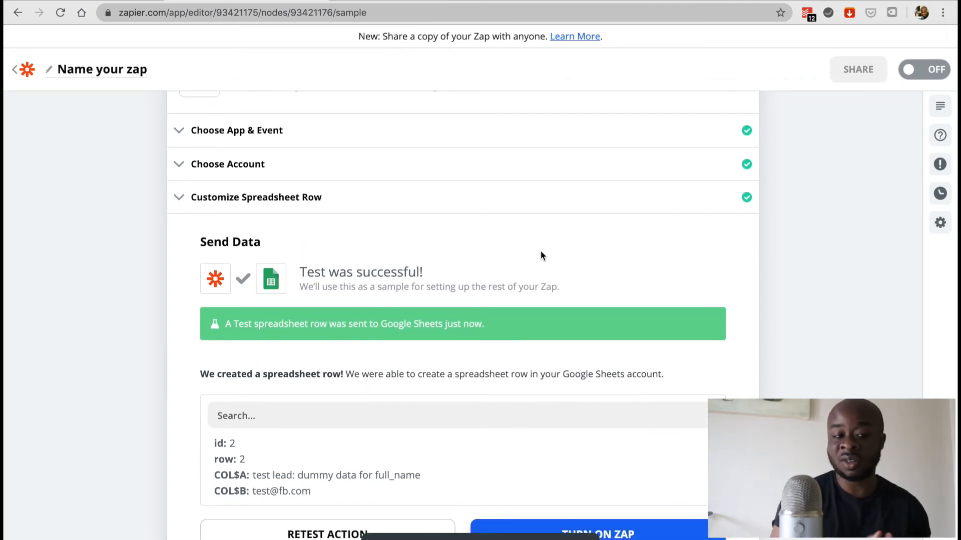
pyautogui.scroll(-3)
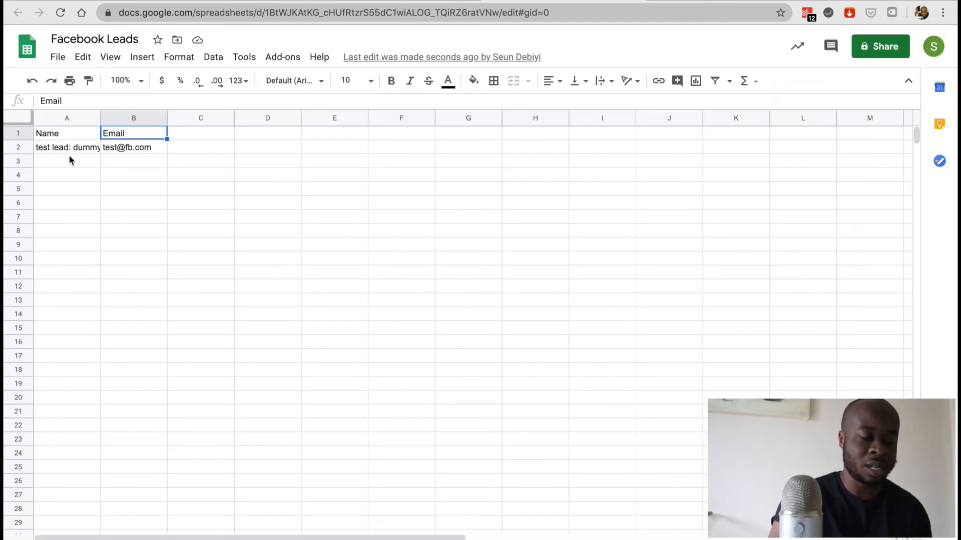
# Verify the test lead's name and email in row 2, then turn on the Zap
pyautogui.click(133, 147)
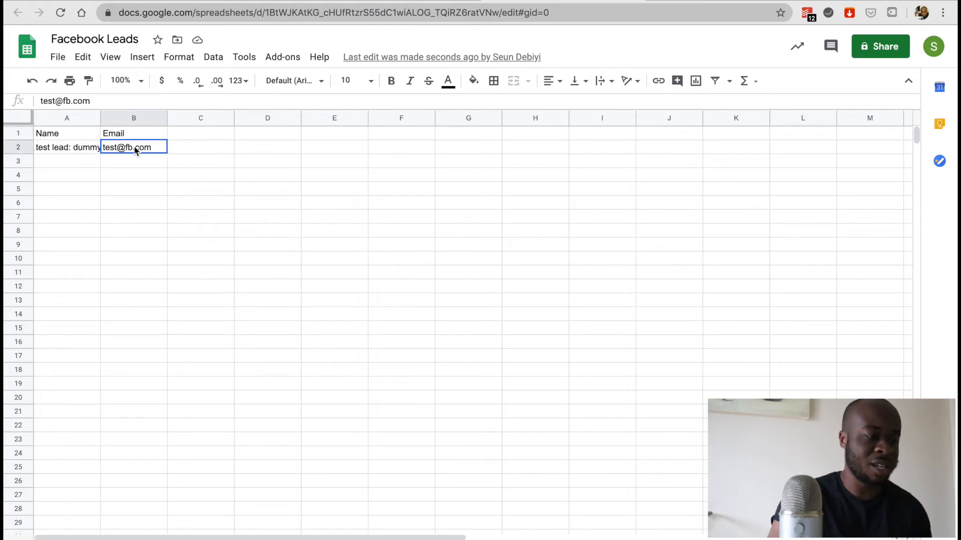
pyautogui.click(67, 147)
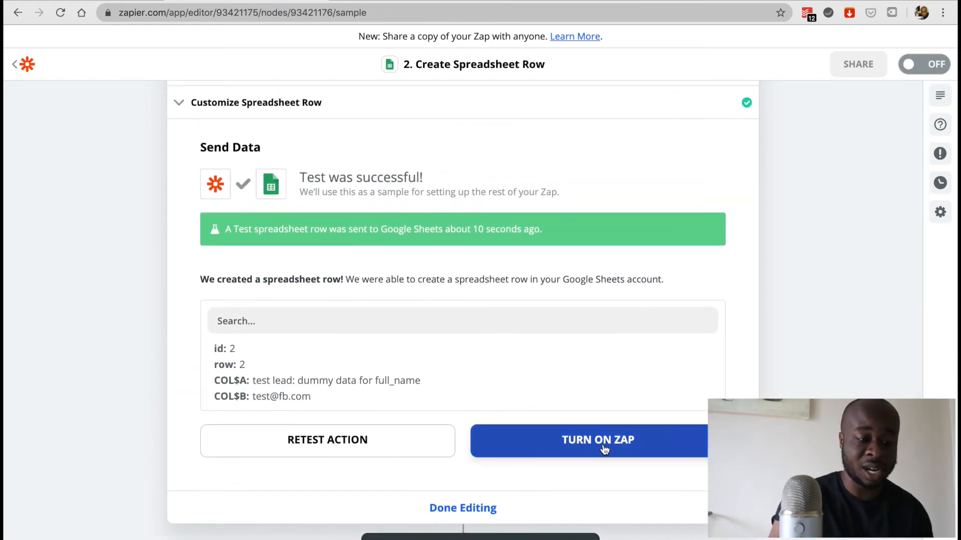
pyautogui.click(598, 439)
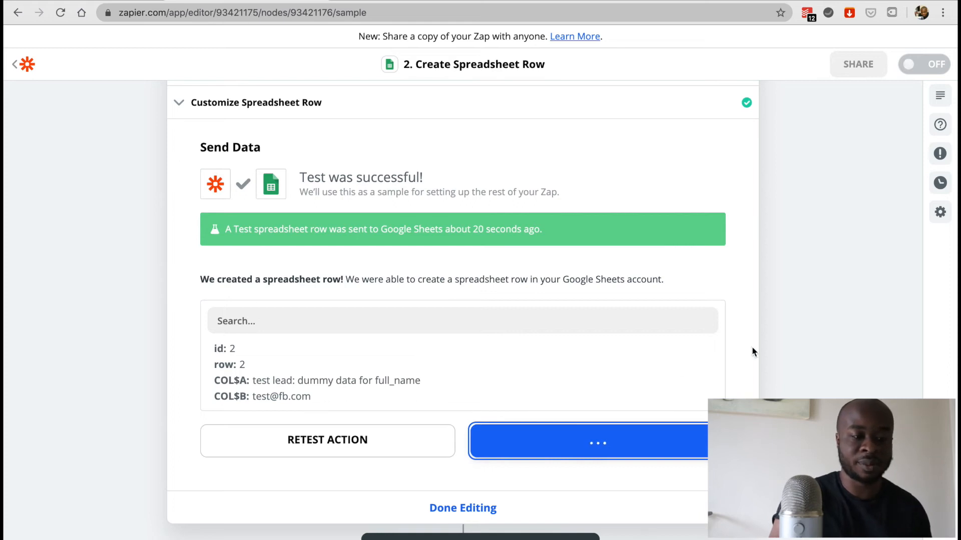
pyautogui.moveTo(821, 363)
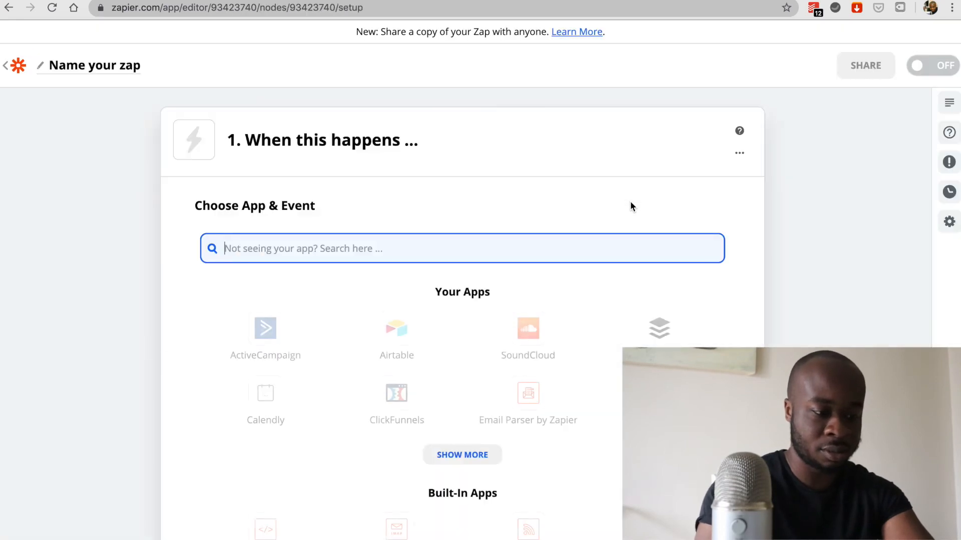
# Set the trigger to Facebook Lead Ads New Lead with the connected Facebook account
pyautogui.write('facebo')
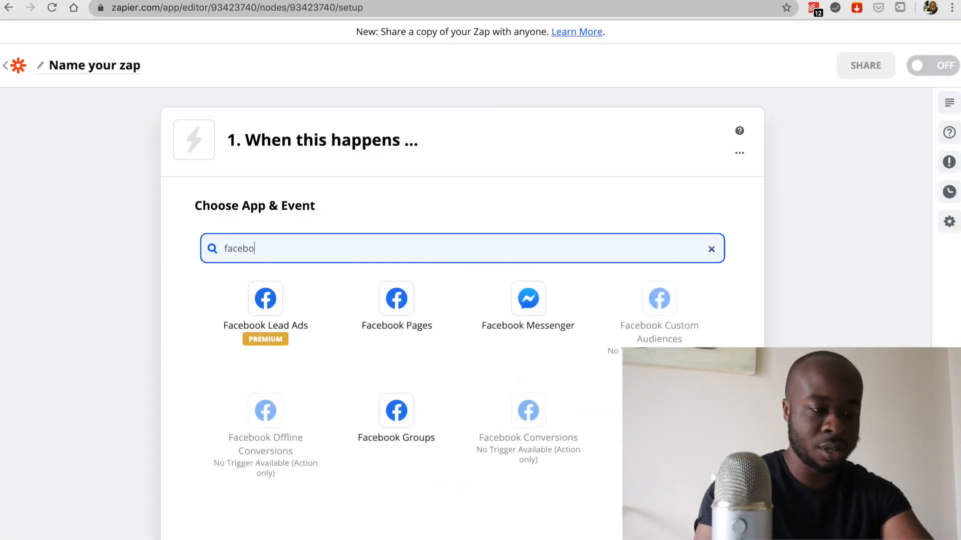
pyautogui.click(265, 299)
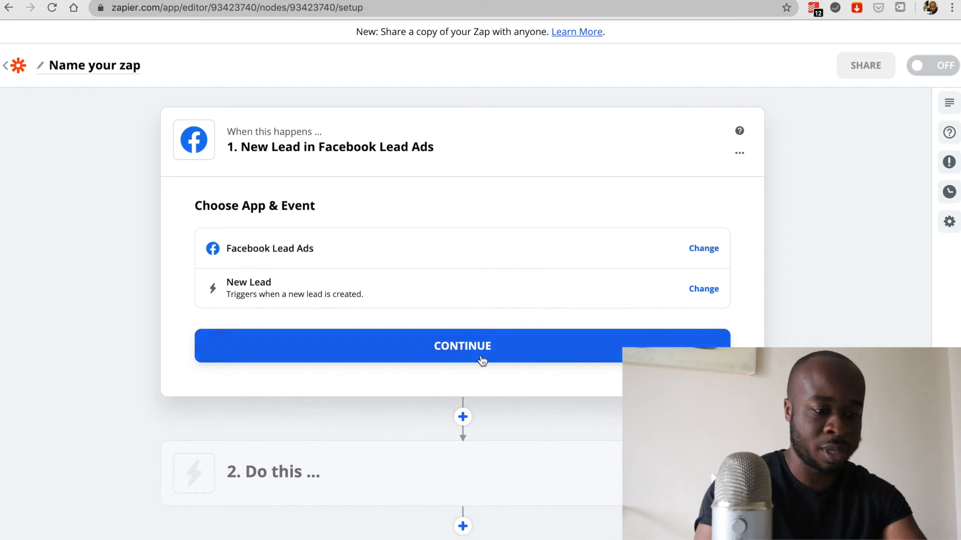
pyautogui.click(462, 345)
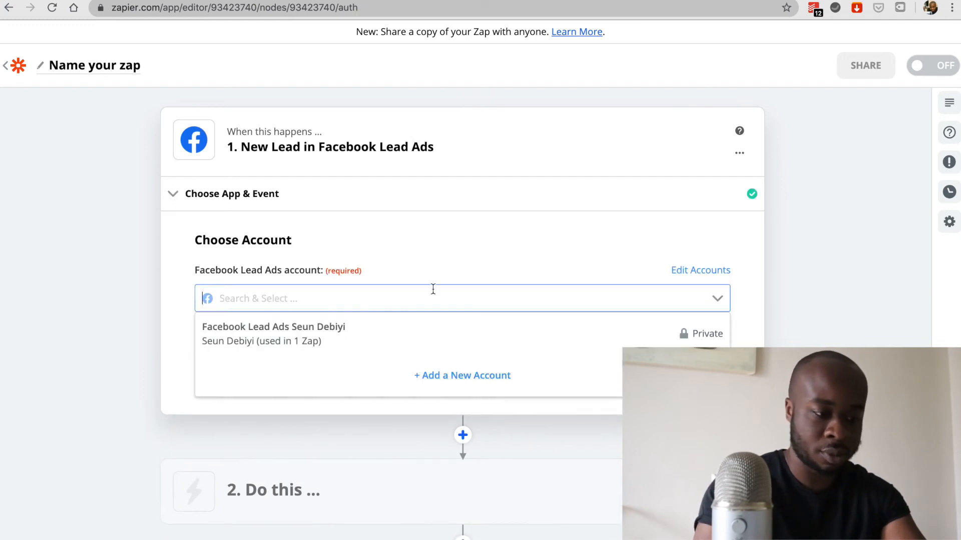
pyautogui.click(272, 333)
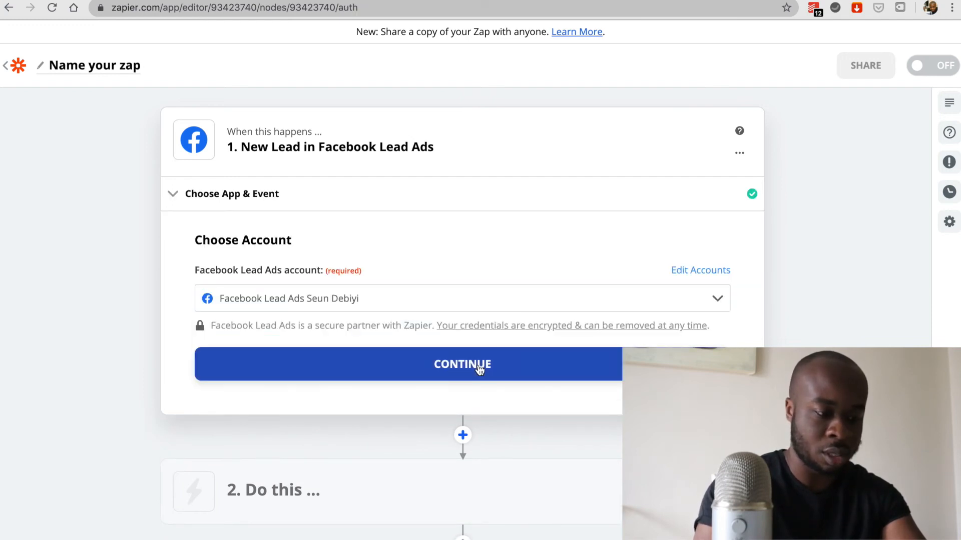
pyautogui.click(462, 364)
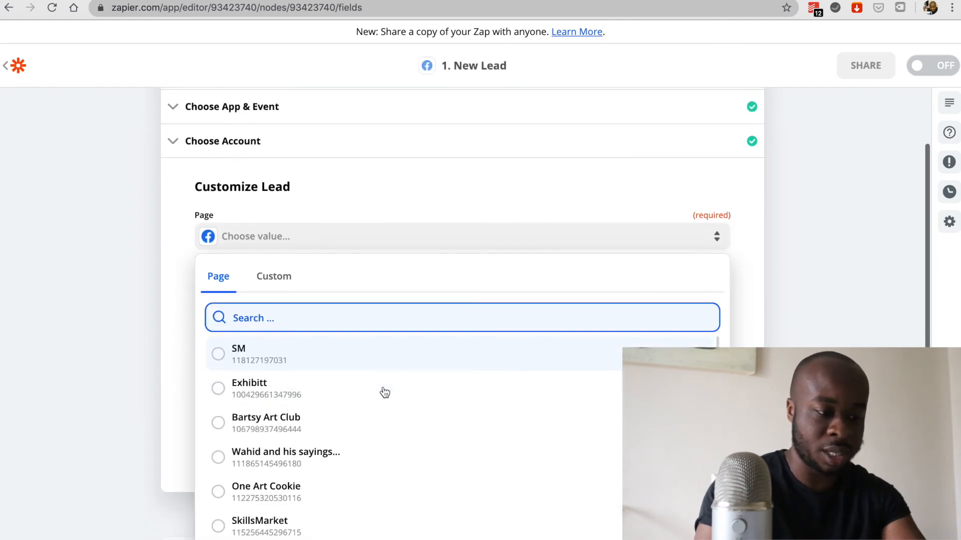
# Select the One Art Cookie page and dated untitled lead form, test the trigger, and begin the action step
pyautogui.click(266, 486)
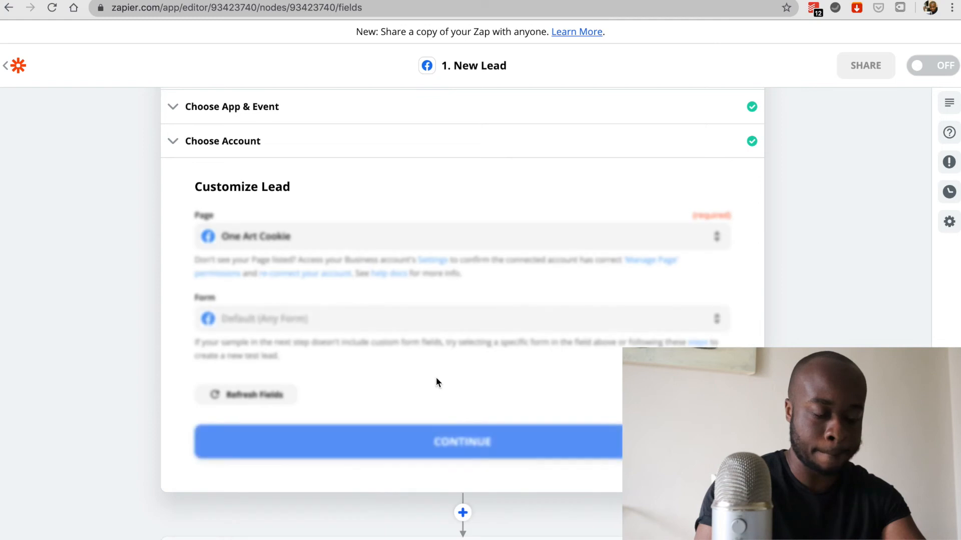
pyautogui.click(459, 319)
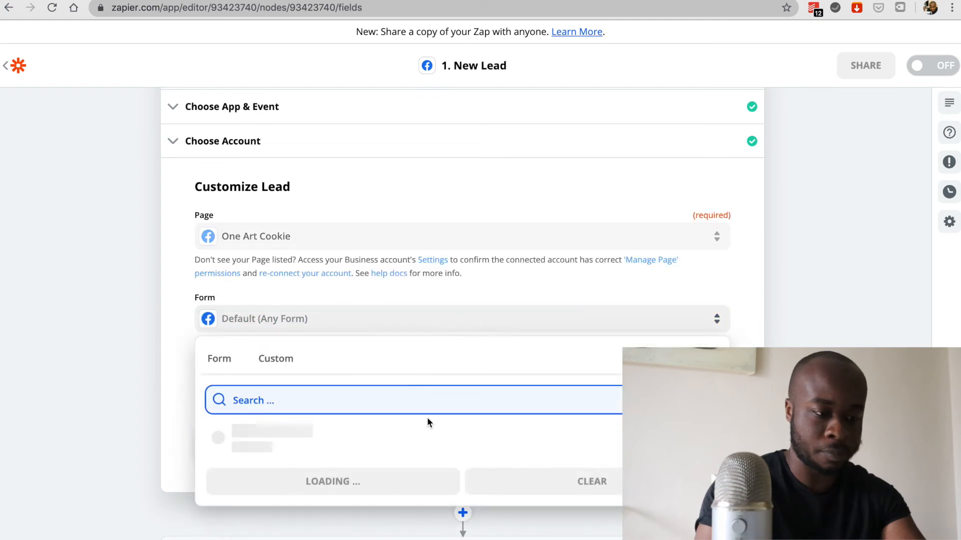
pyautogui.click(282, 430)
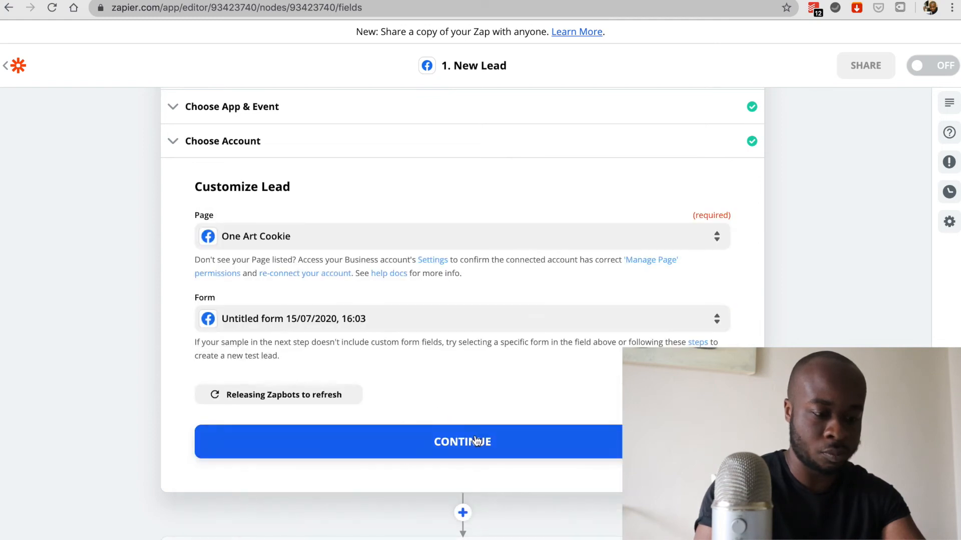
pyautogui.click(462, 442)
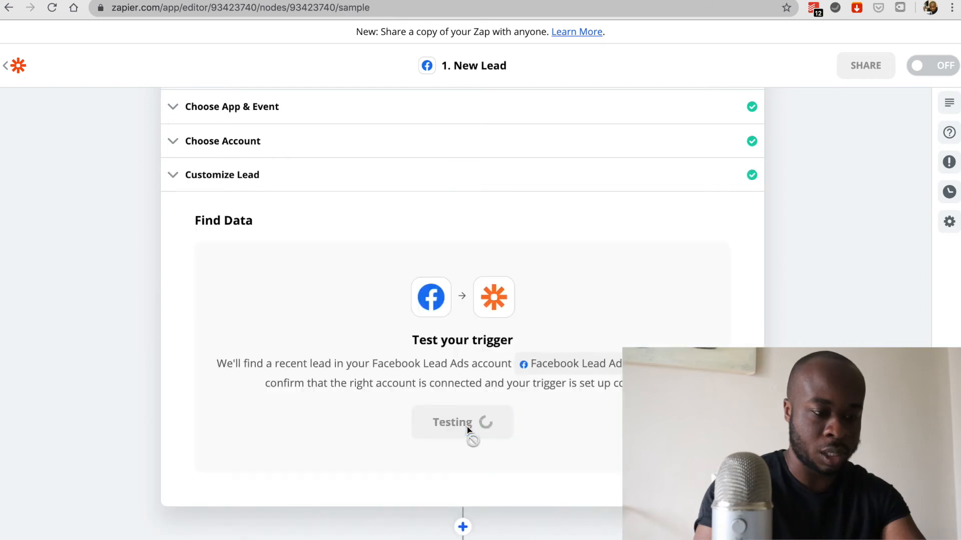
pyautogui.click(462, 422)
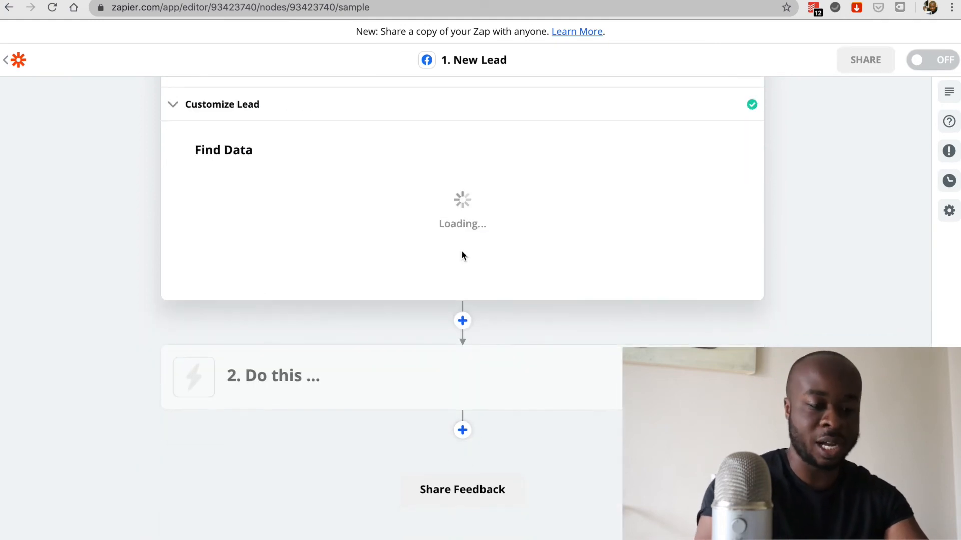
pyautogui.click(273, 376)
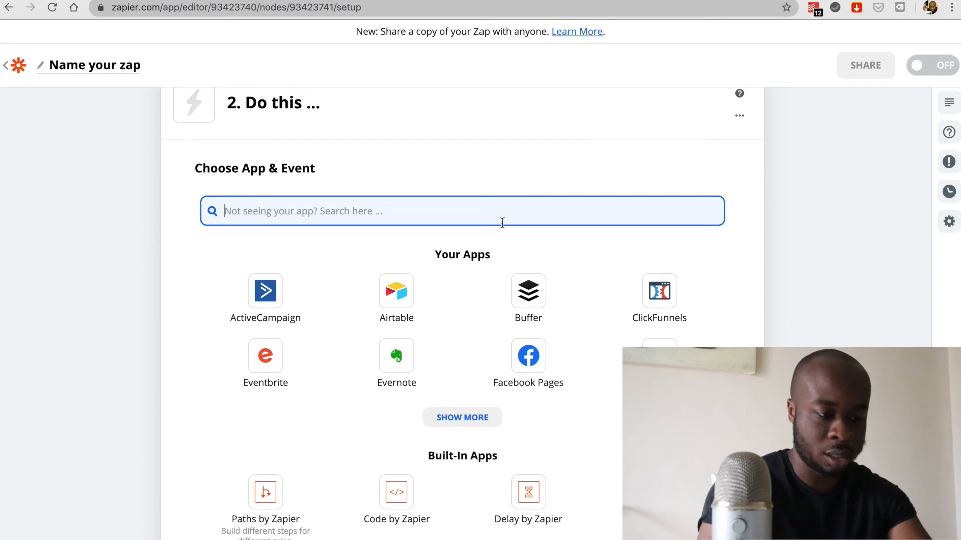
# Set the action to Mailchimp Add/Update Subscriber using the Art website account
pyautogui.write('mailch')
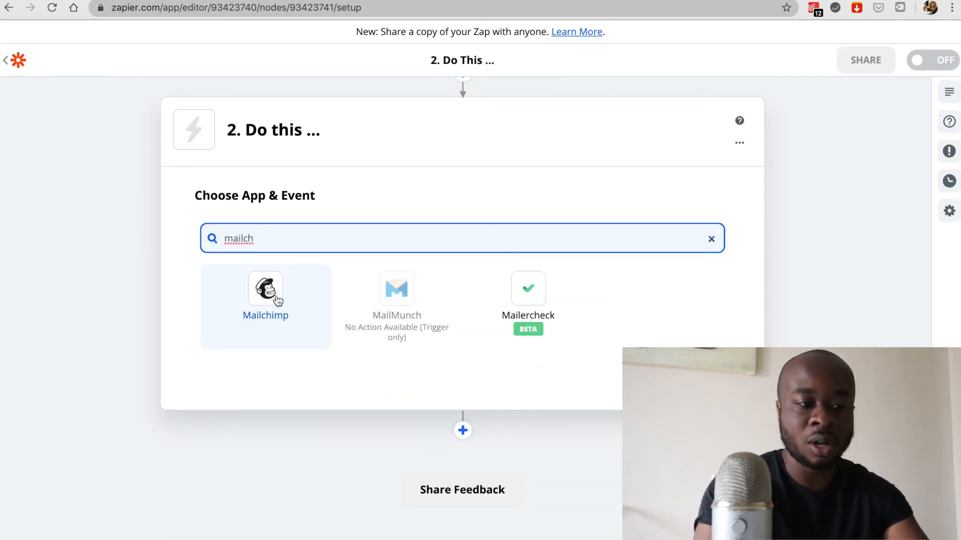
pyautogui.click(265, 288)
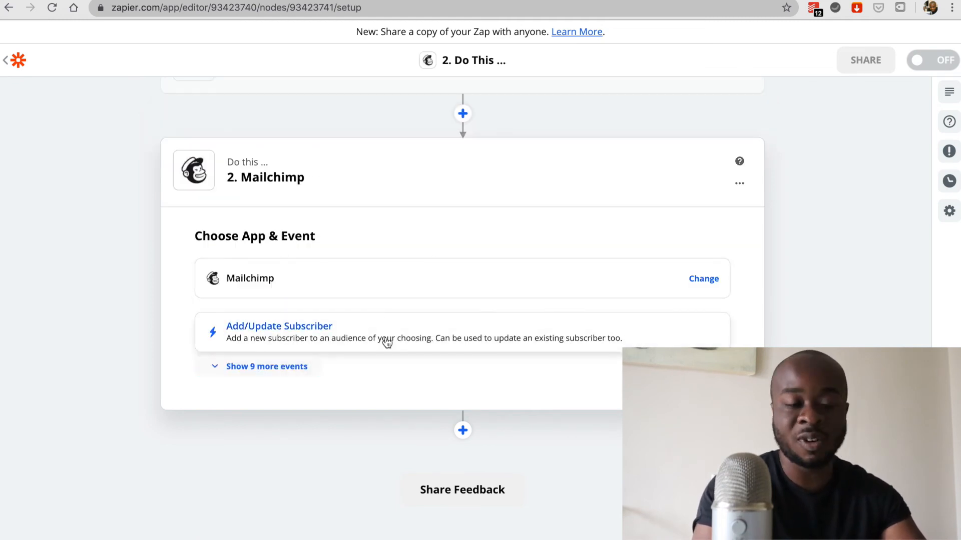
pyautogui.moveTo(289, 320)
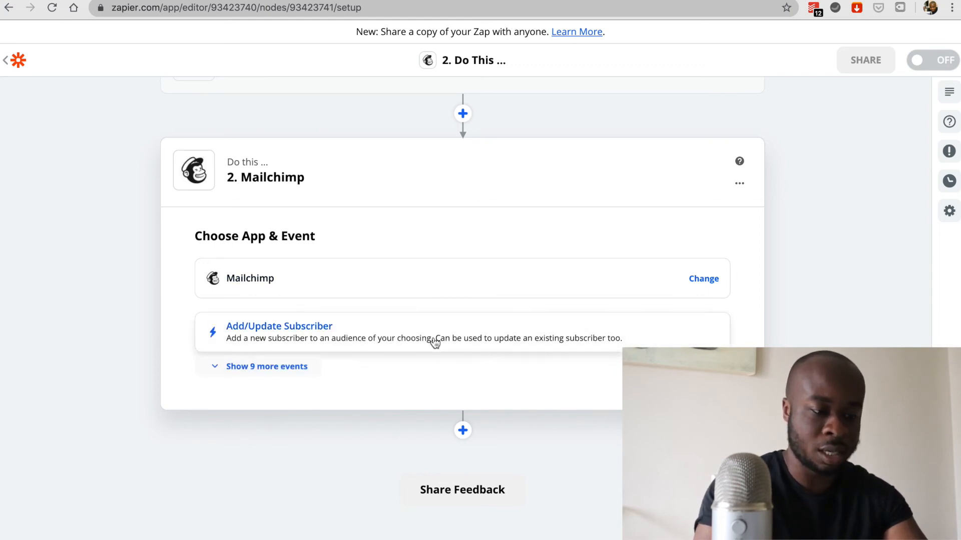
pyautogui.click(278, 331)
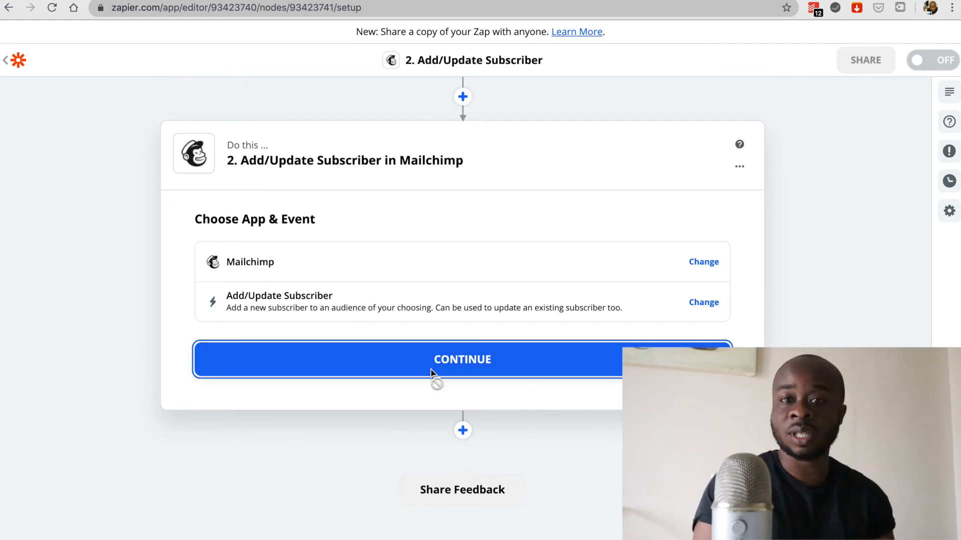
pyautogui.click(462, 359)
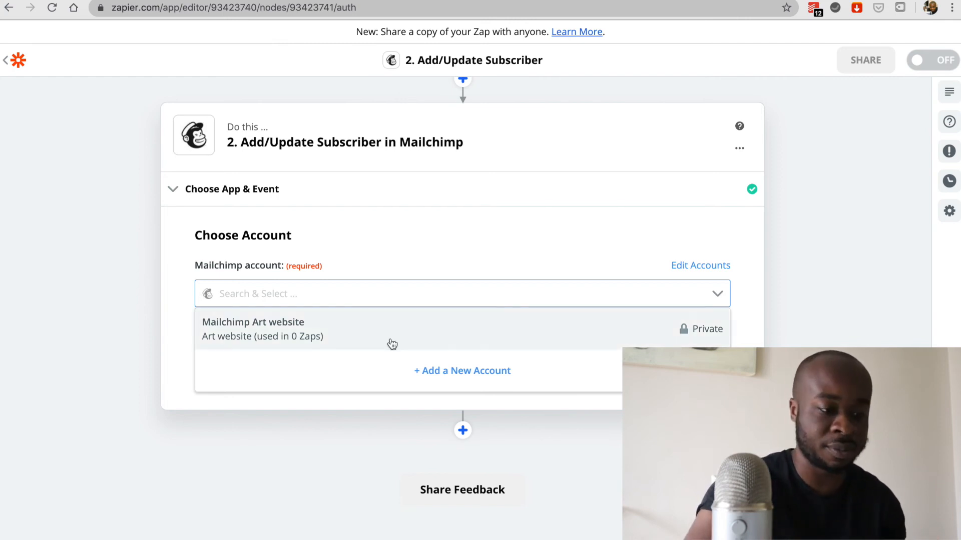
pyautogui.click(252, 329)
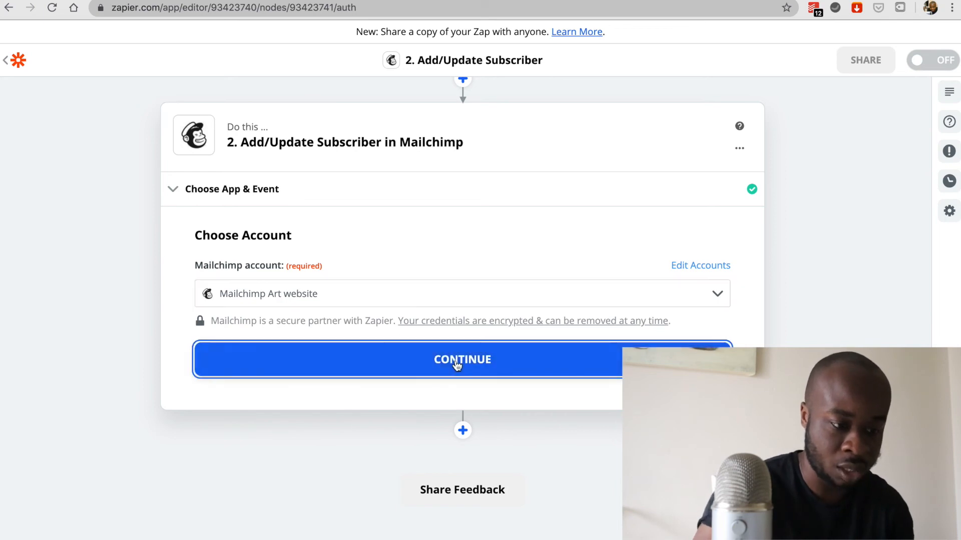
pyautogui.click(462, 360)
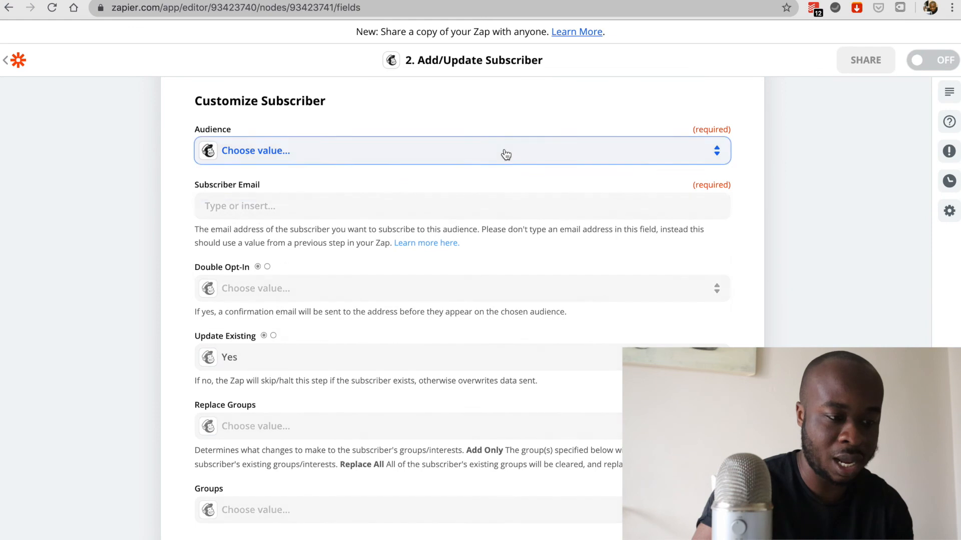
# Choose the Mailchimp audience and map the lead's Email to Subscriber Email
pyautogui.click(460, 151)
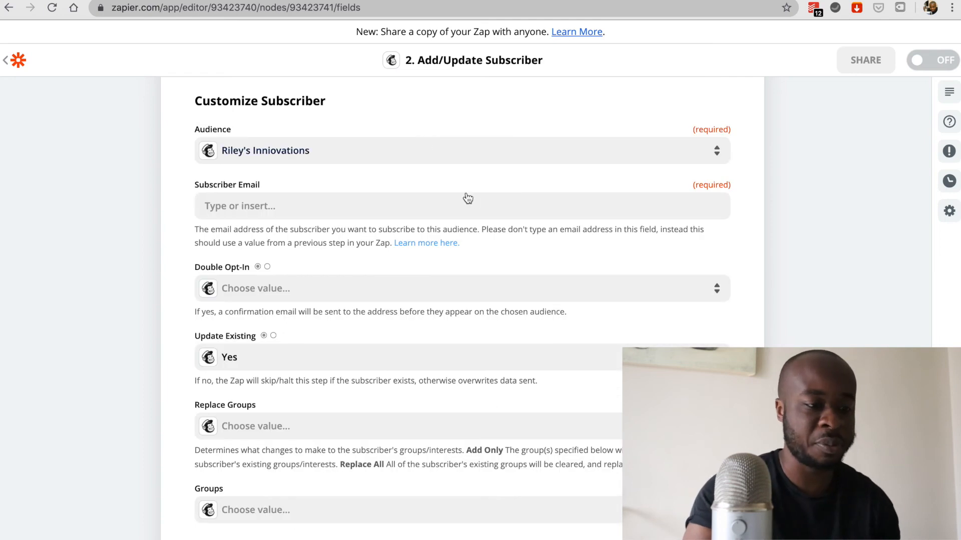
pyautogui.click(463, 205)
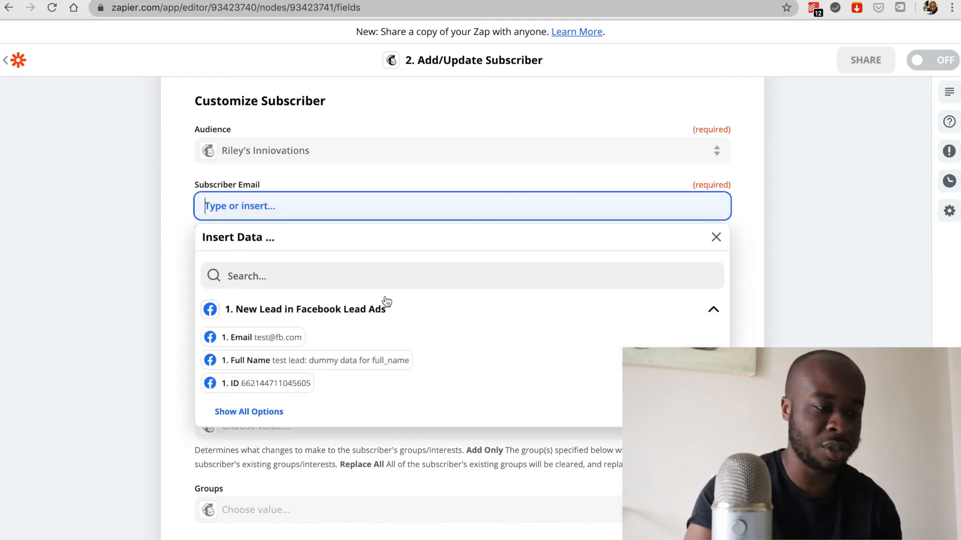
pyautogui.moveTo(830, 244)
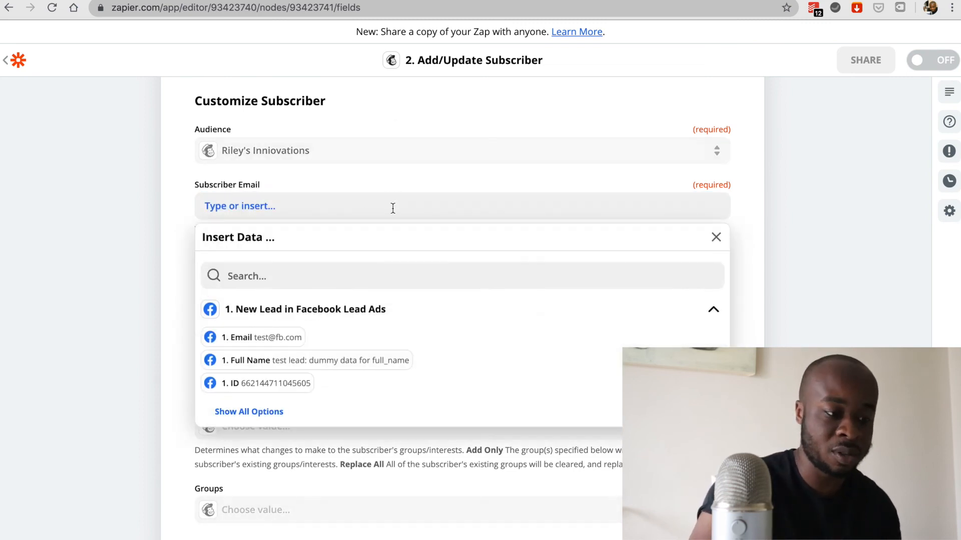
pyautogui.click(260, 336)
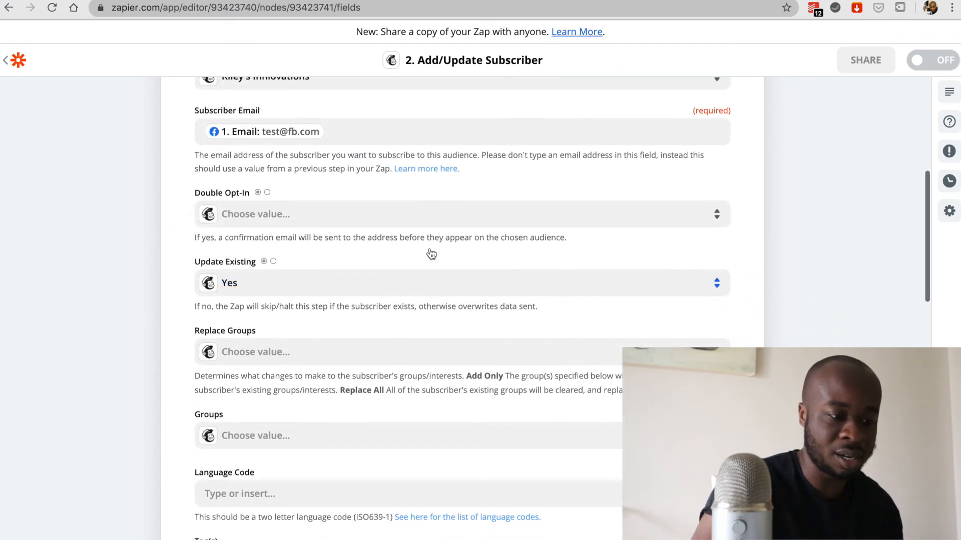
# Map the lead's Full Name to First Name and send a test subscriber
pyautogui.scroll(-3)
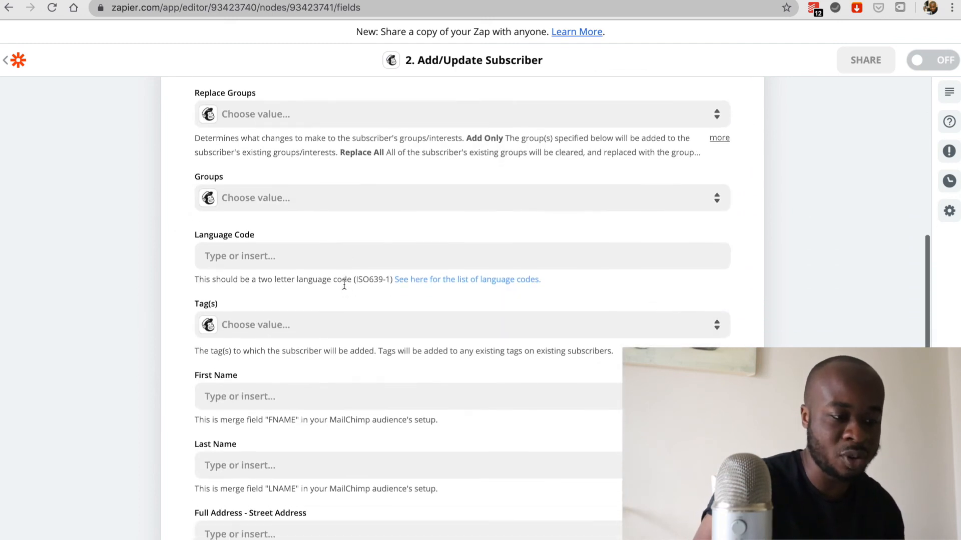
pyautogui.scroll(-3)
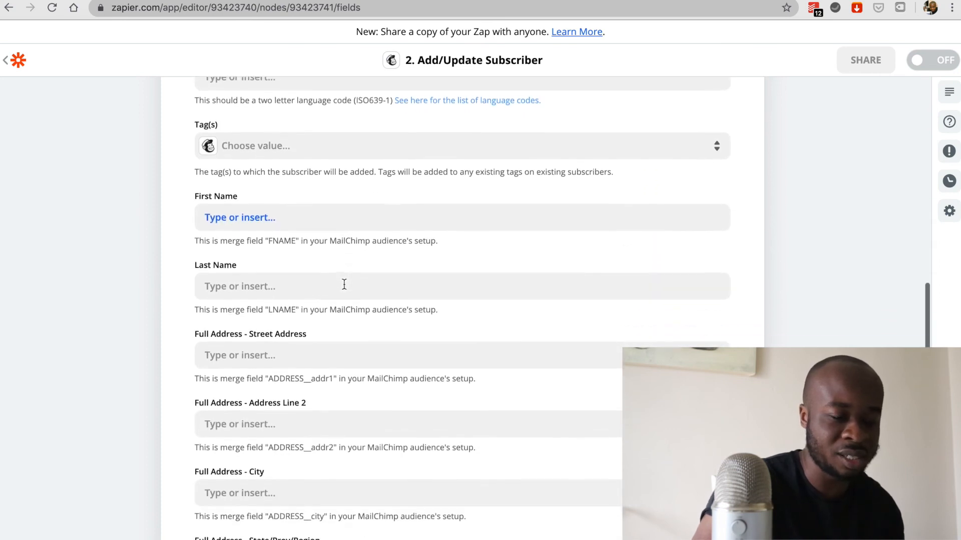
pyautogui.scroll(-3)
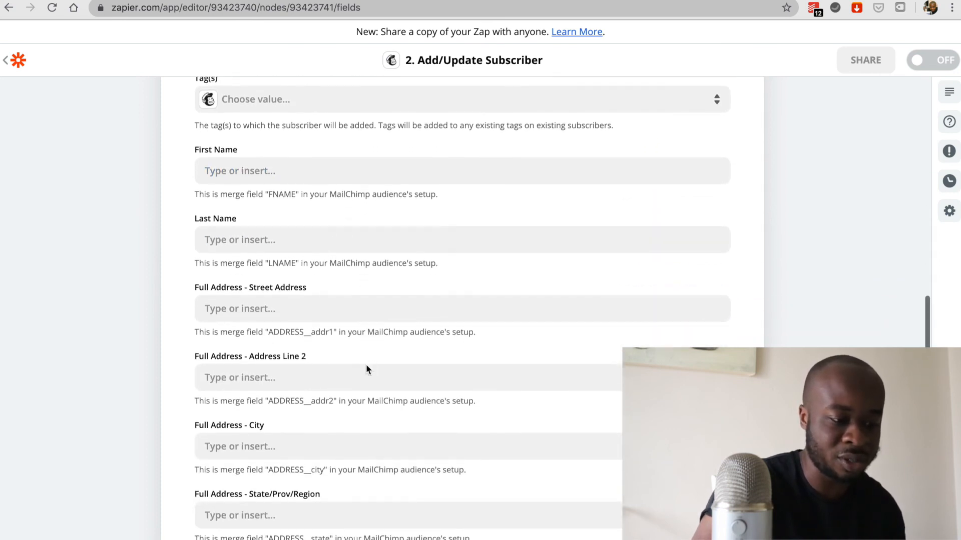
pyautogui.scroll(-3)
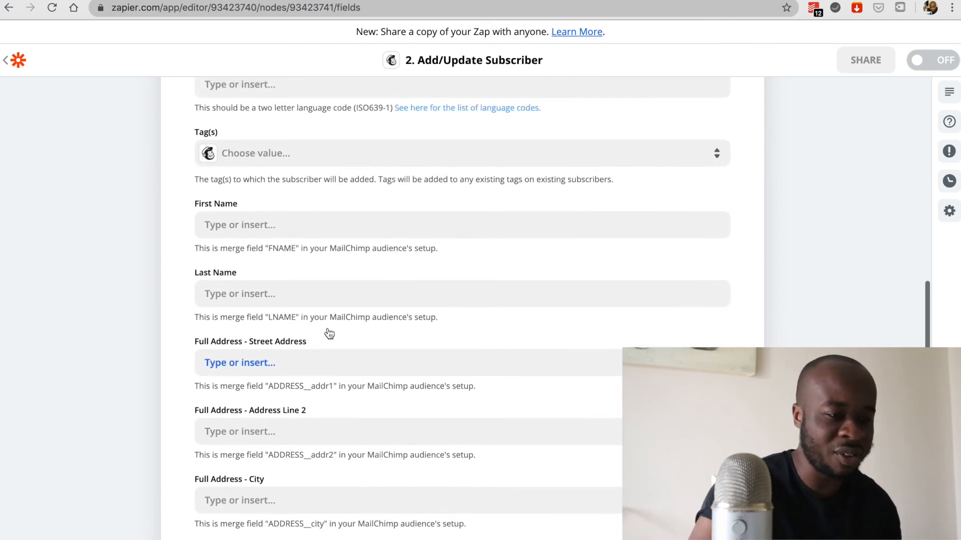
pyautogui.click(462, 224)
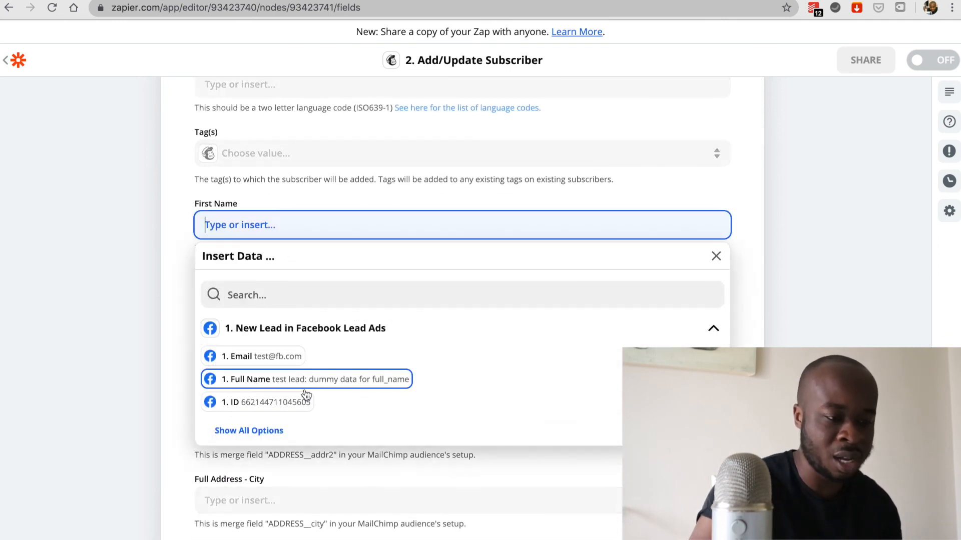
pyautogui.click(306, 379)
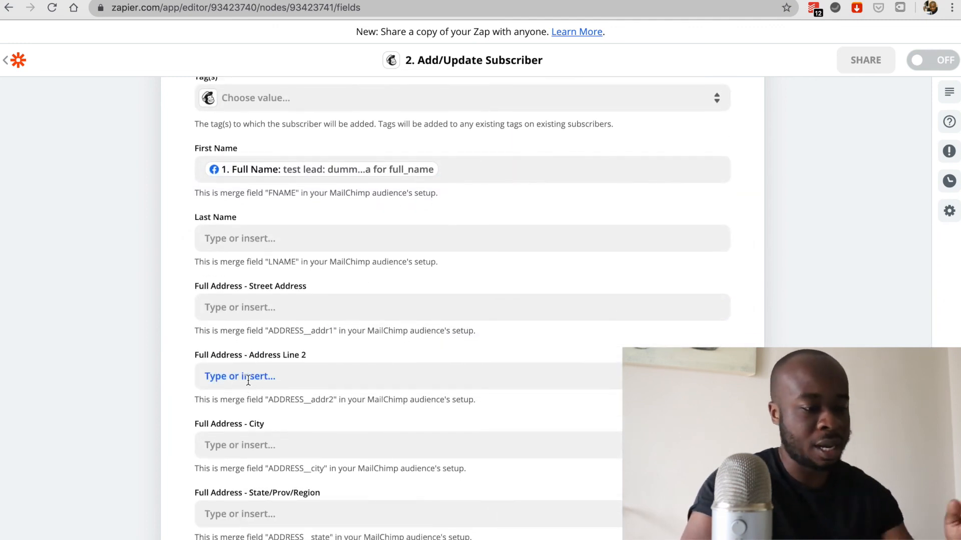
pyautogui.scroll(-3)
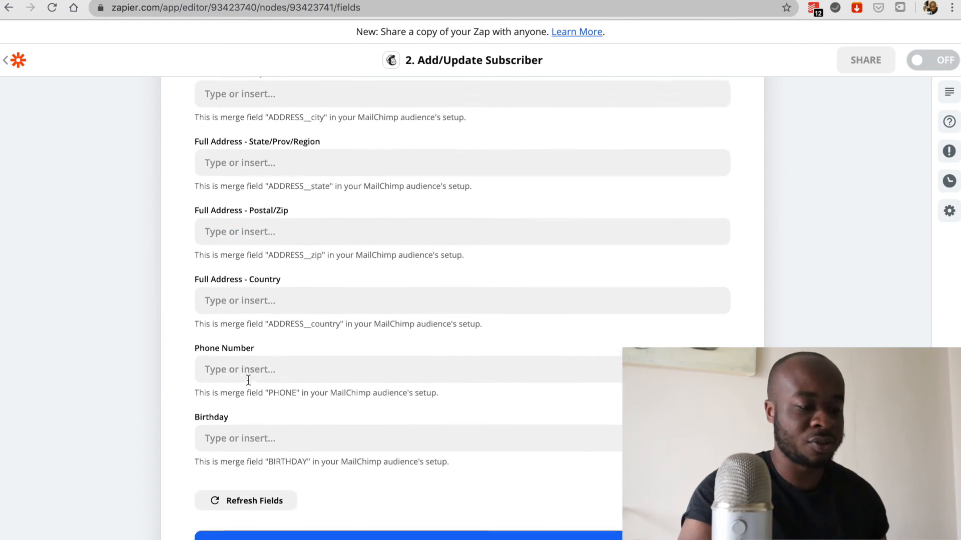
pyautogui.scroll(-3)
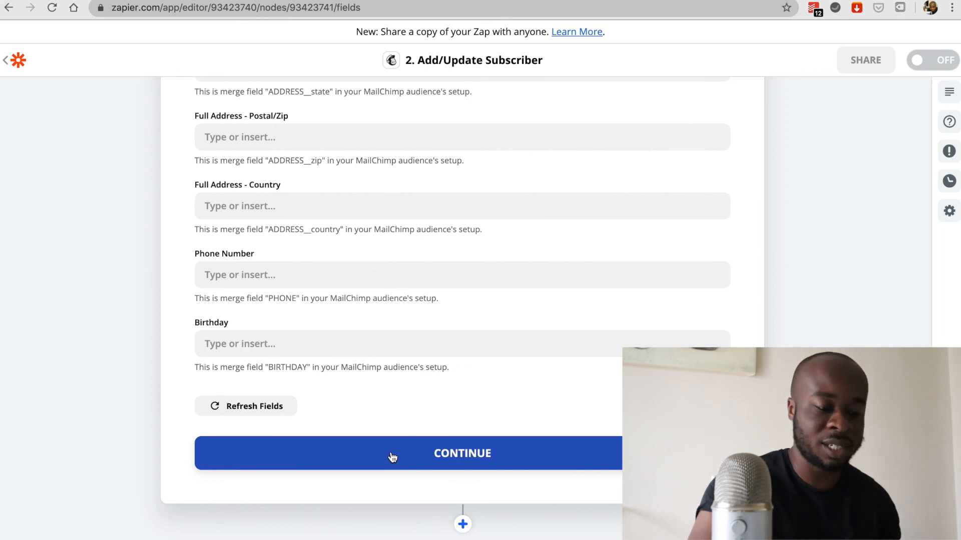
pyautogui.click(462, 453)
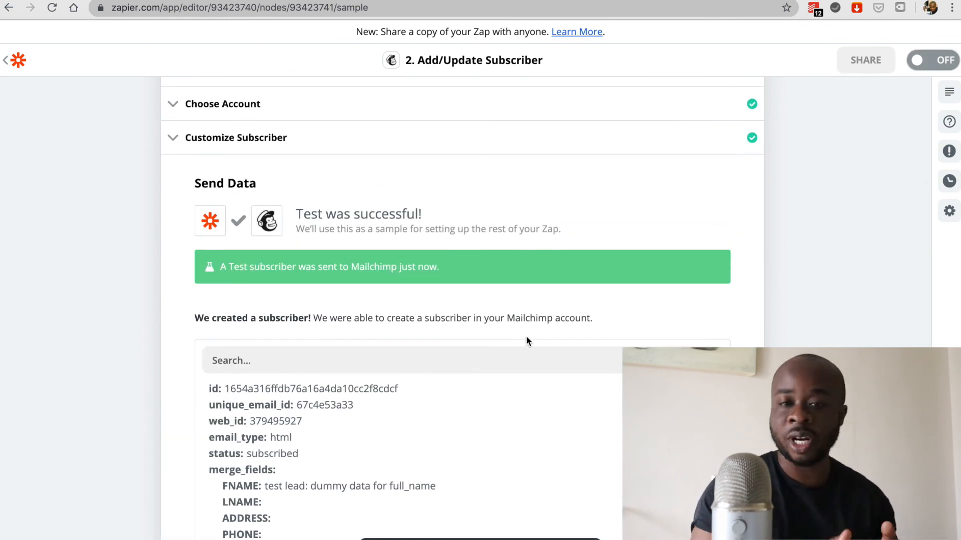
# Turn on the Facebook Lead Ads to Mailchimp Zap and confirm it shows ON
pyautogui.scroll(-3)
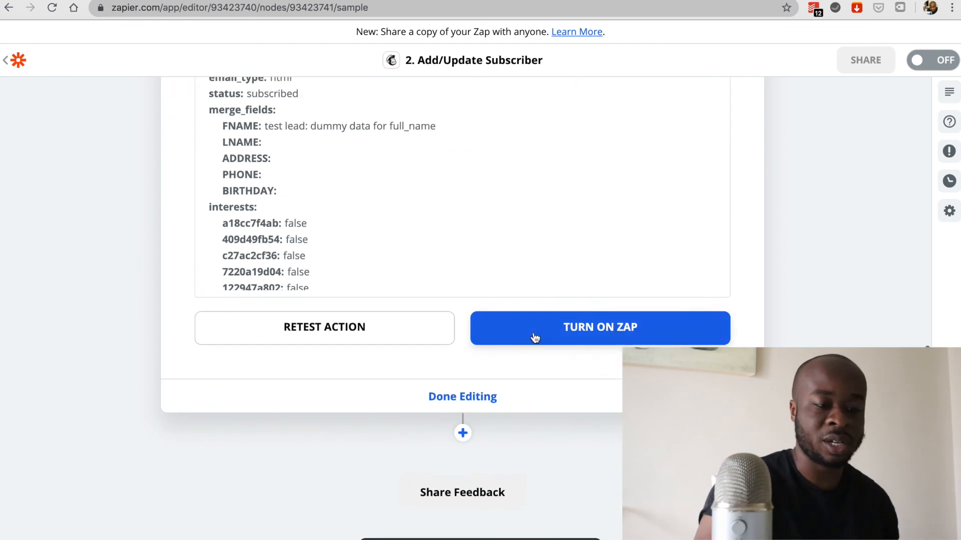
pyautogui.click(600, 328)
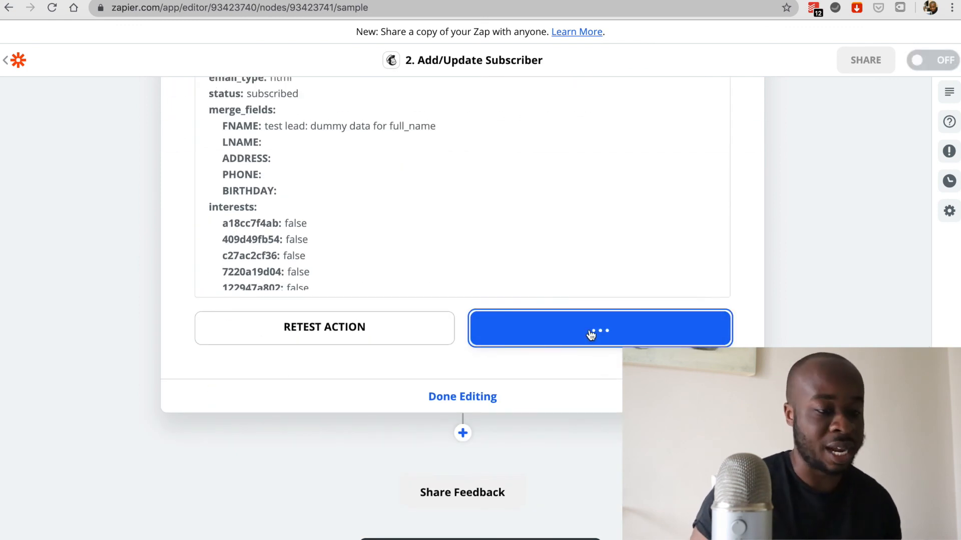
pyautogui.click(598, 329)
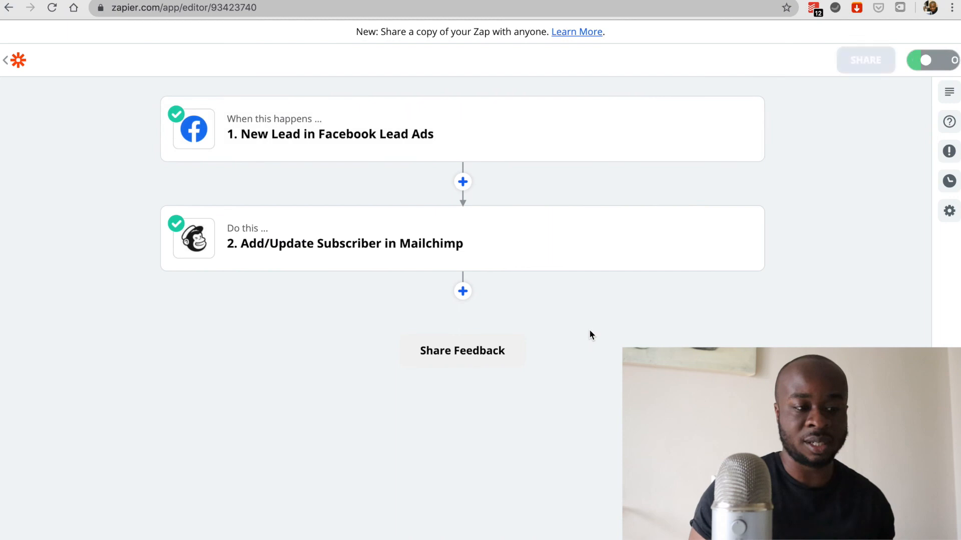
pyautogui.click(928, 60)
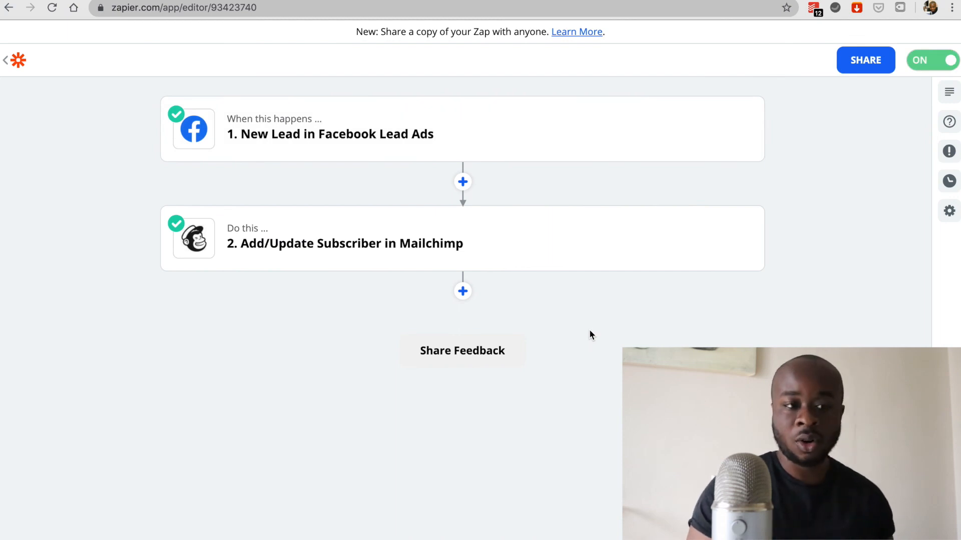